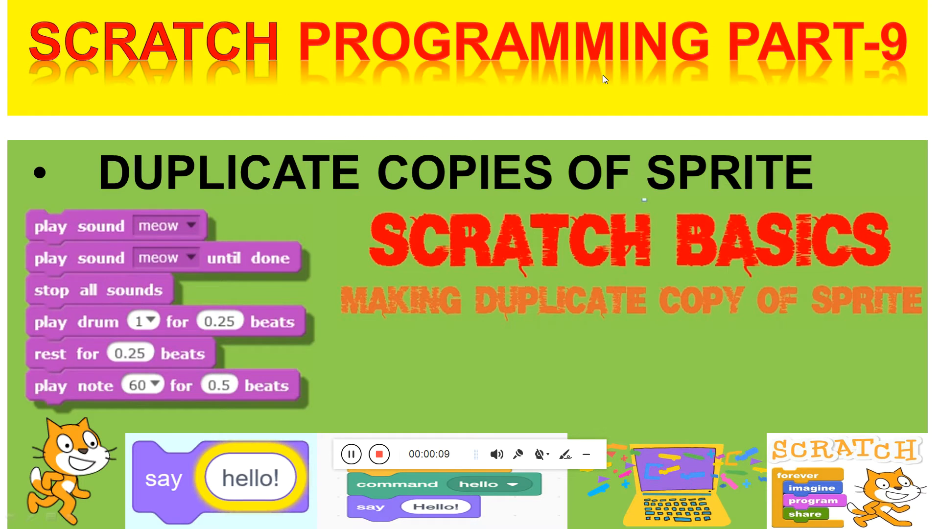
pyautogui.moveTo(323, 208)
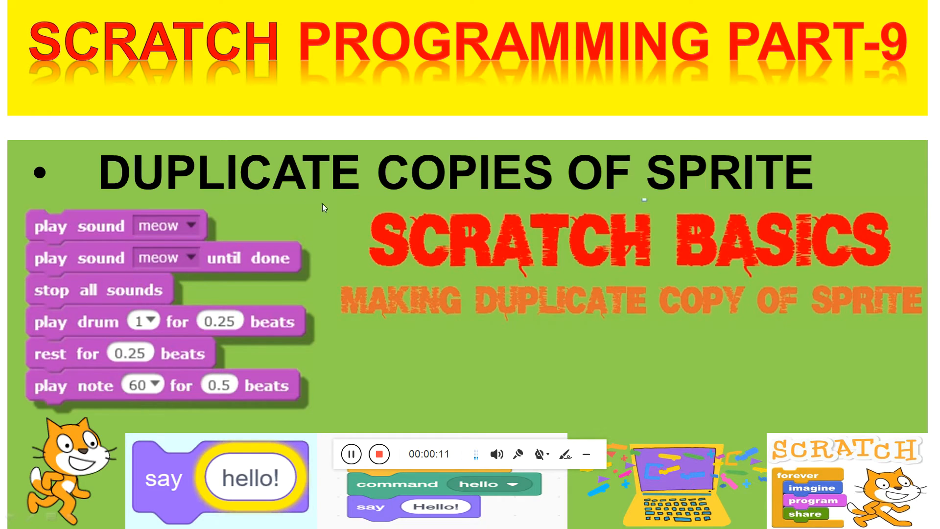
pyautogui.moveTo(450, 189)
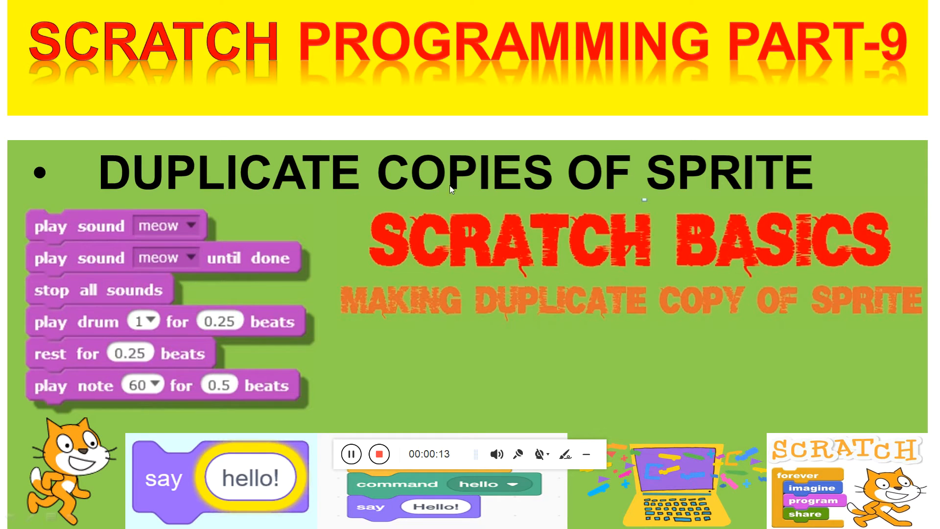
pyautogui.moveTo(757, 201)
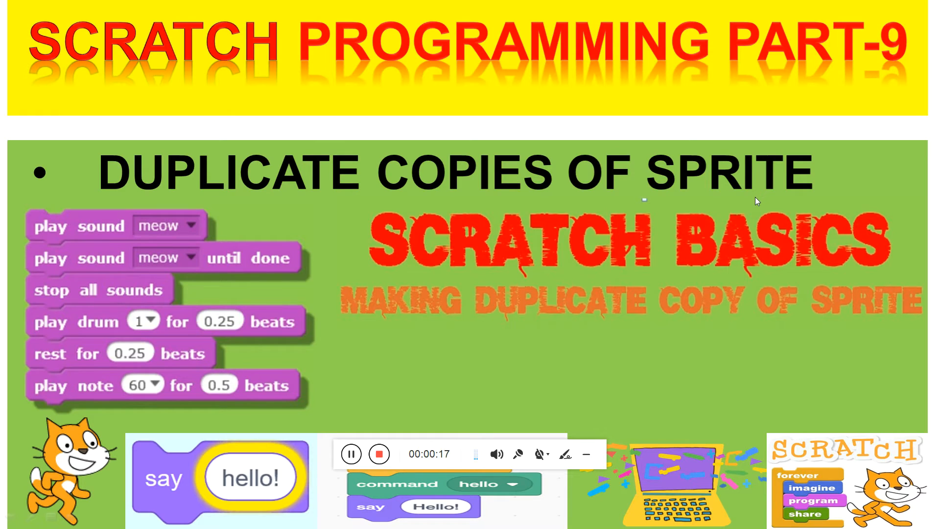
pyautogui.moveTo(593, 469)
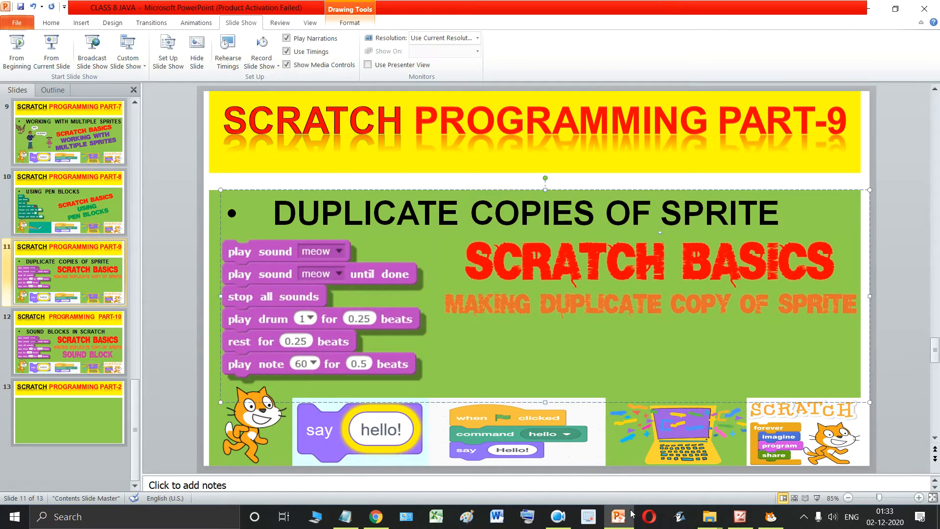
# Step: Show the textbook's duplicate-sprite page with Figure 6.18 fully in view
pyautogui.click(739, 516)
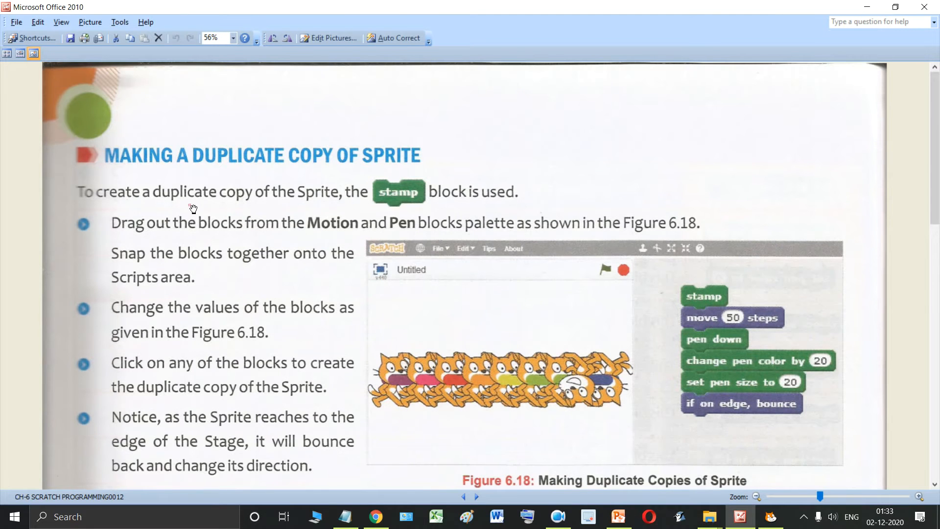
pyautogui.moveTo(248, 203)
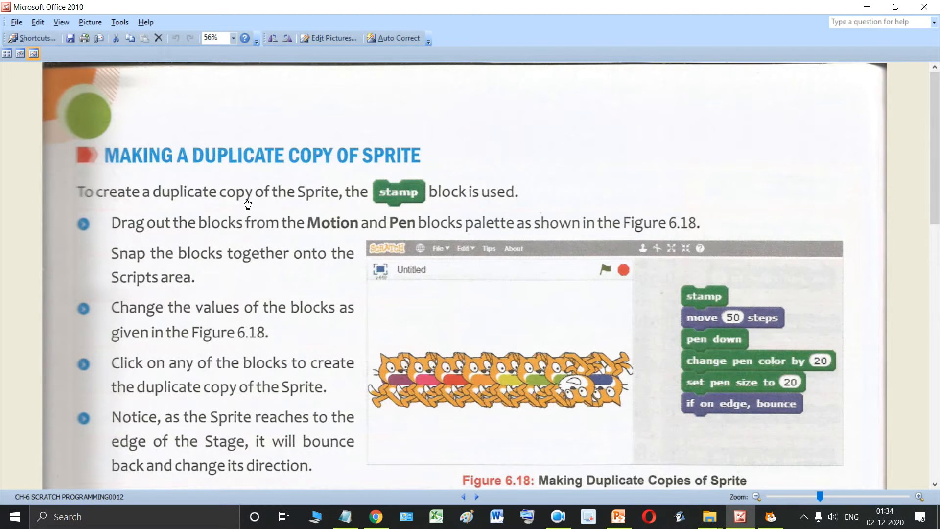
pyautogui.moveTo(398, 210)
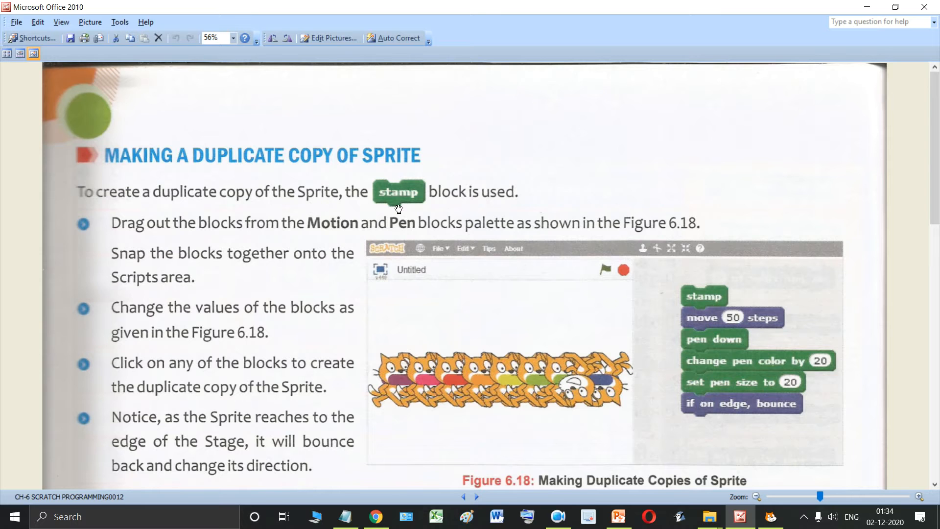
pyautogui.scroll(-3)
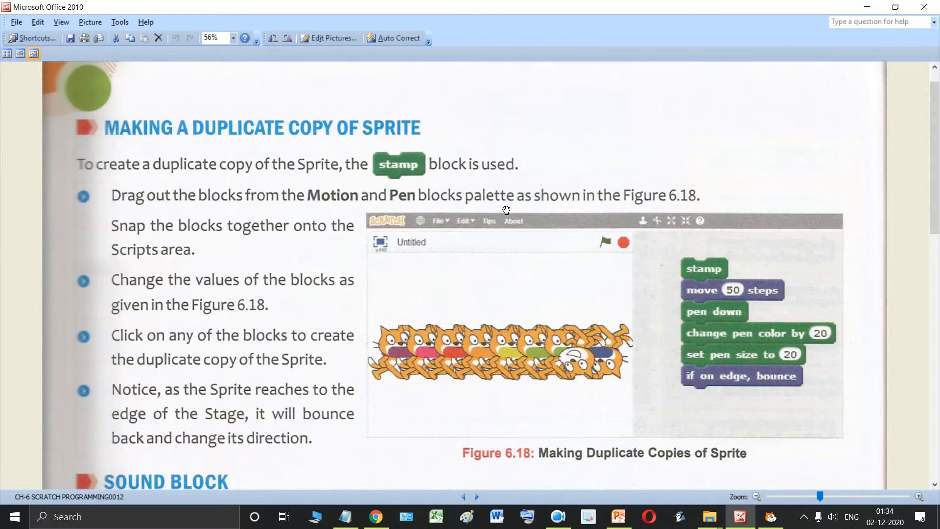
pyautogui.scroll(-3)
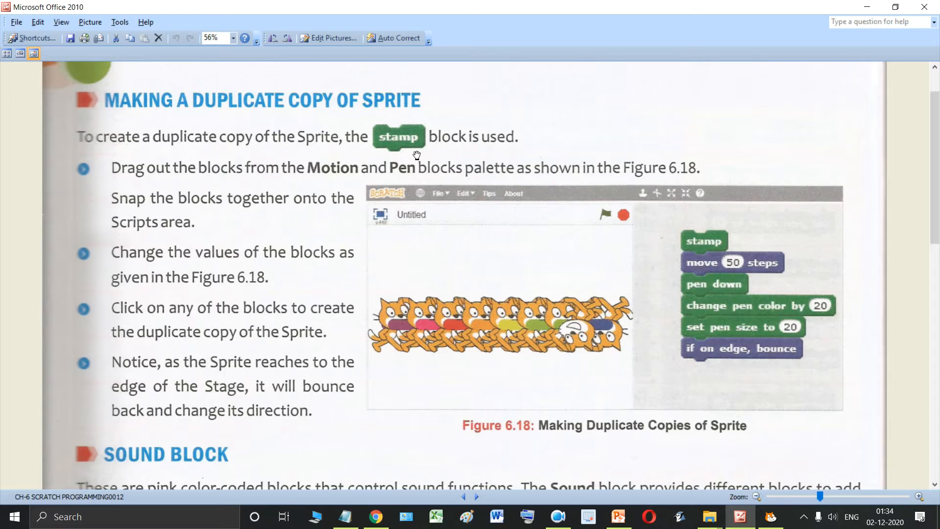
pyautogui.moveTo(130, 182)
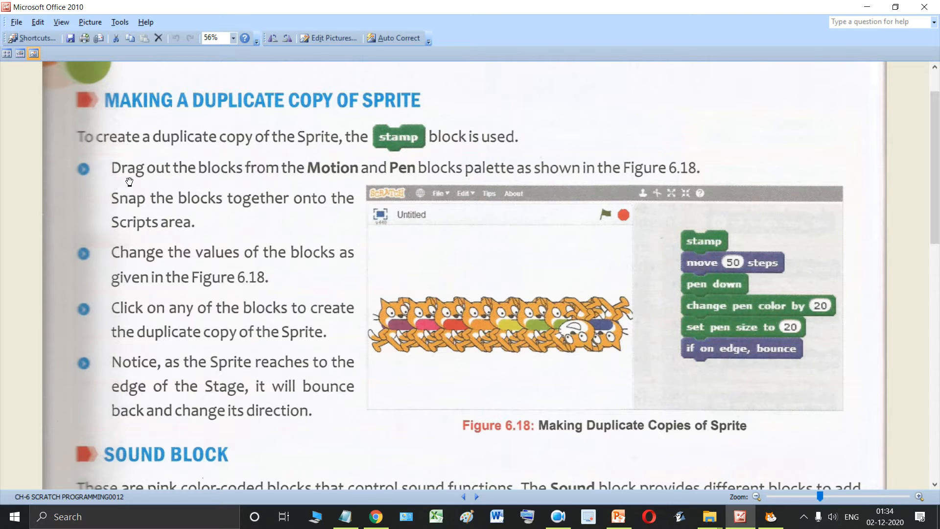
pyautogui.moveTo(180, 186)
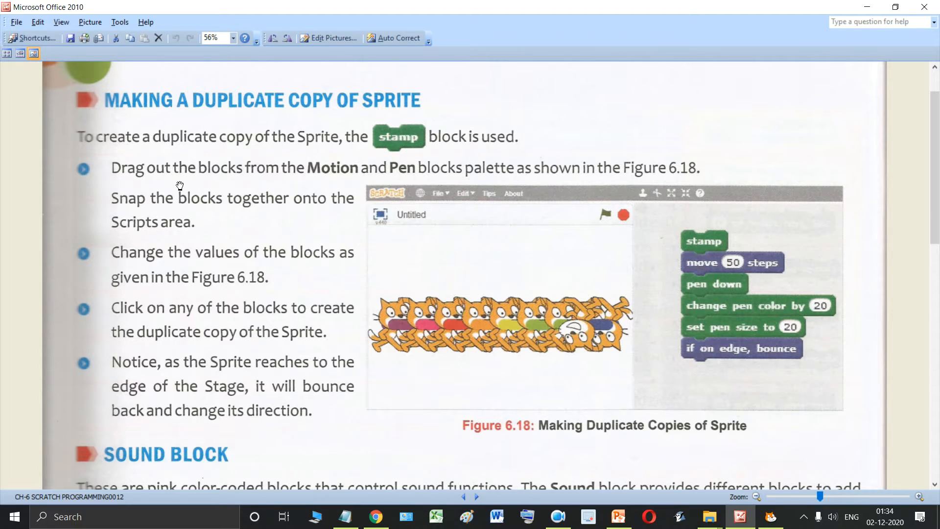
pyautogui.moveTo(436, 316)
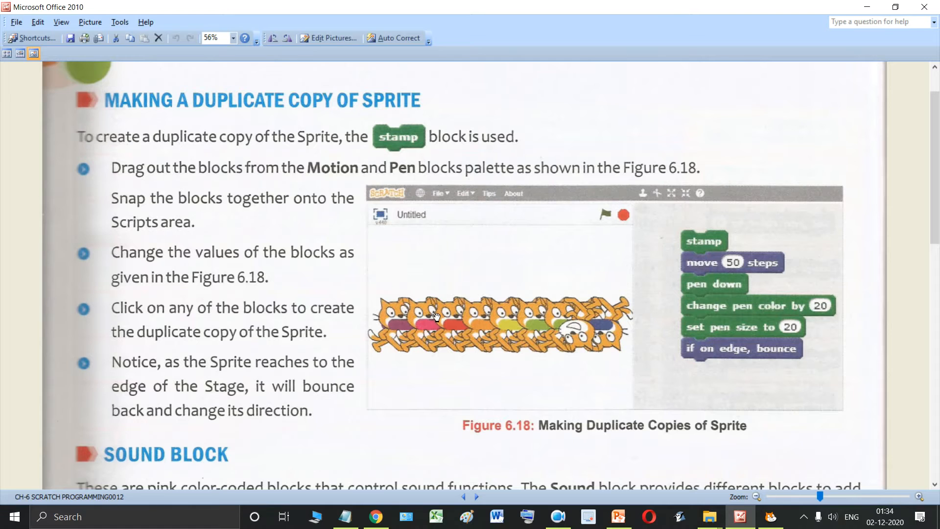
pyautogui.moveTo(144, 185)
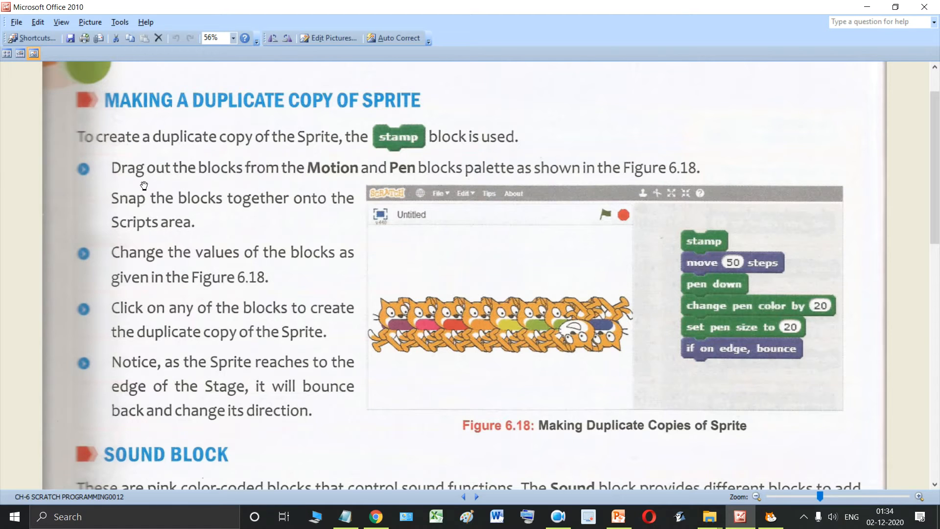
pyautogui.moveTo(226, 185)
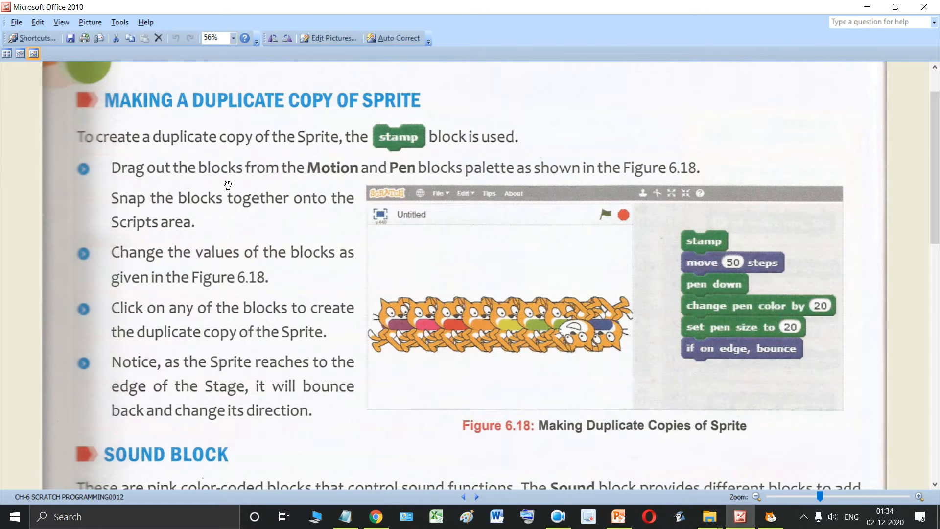
pyautogui.moveTo(384, 183)
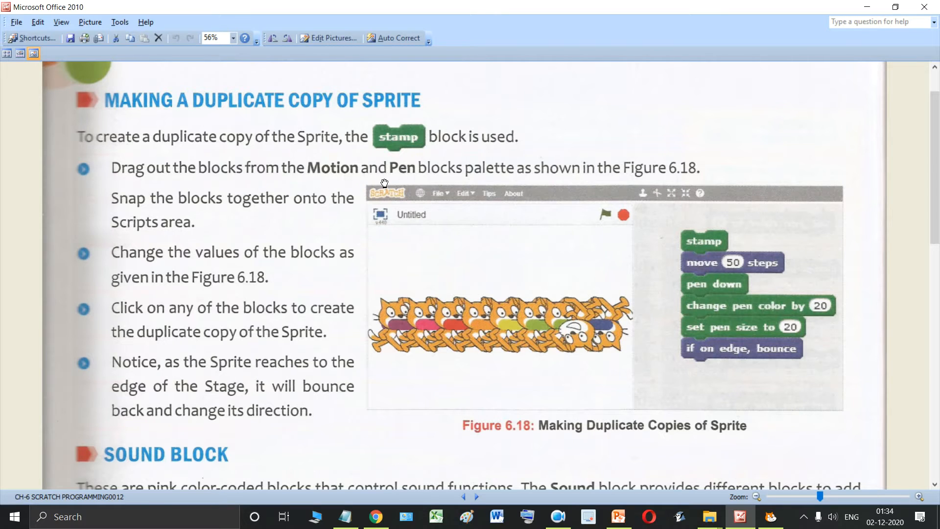
pyautogui.moveTo(608, 178)
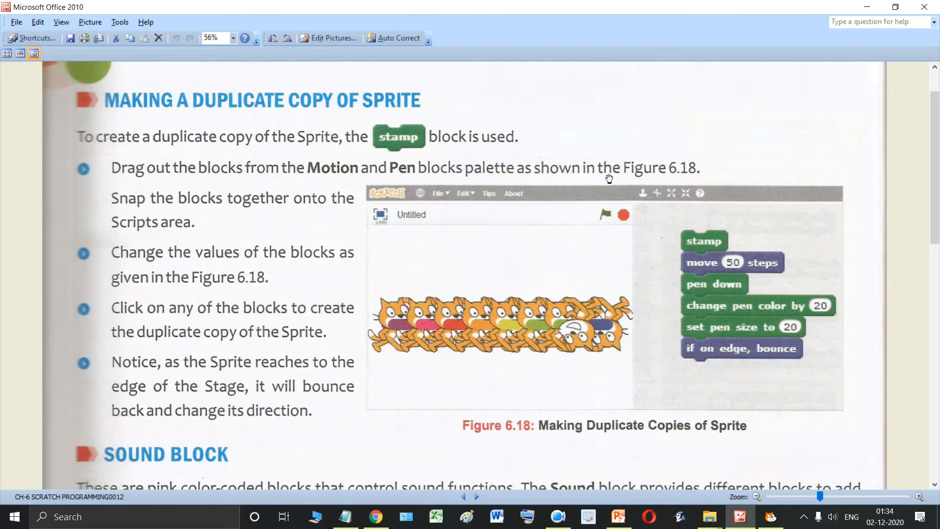
pyautogui.moveTo(643, 233)
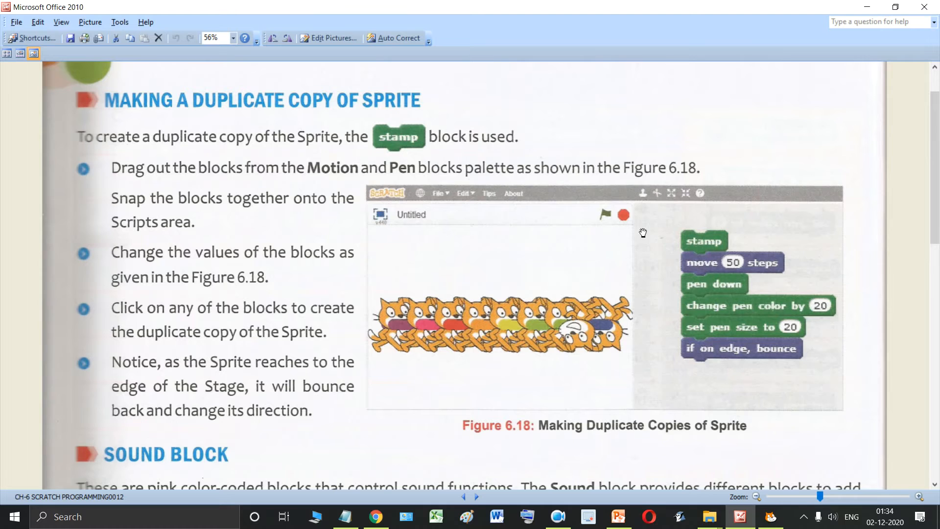
pyautogui.moveTo(728, 250)
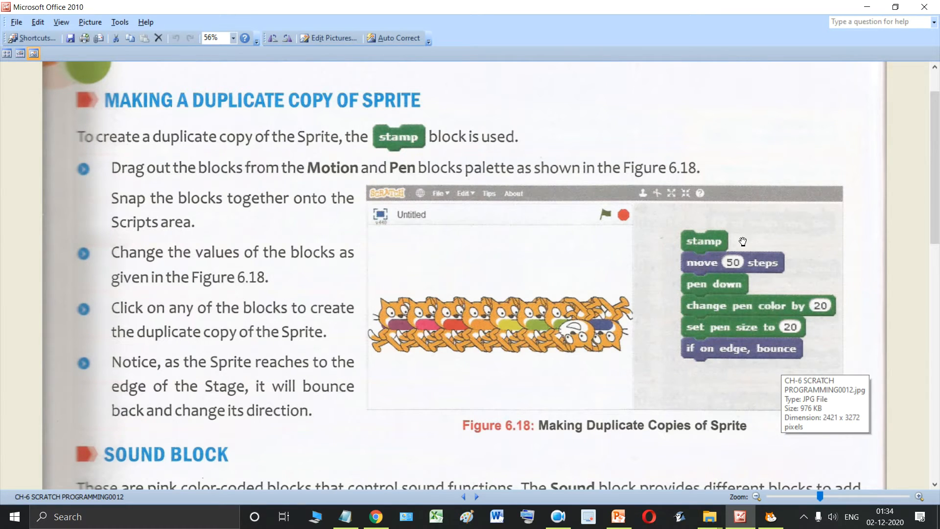
pyautogui.moveTo(728, 266)
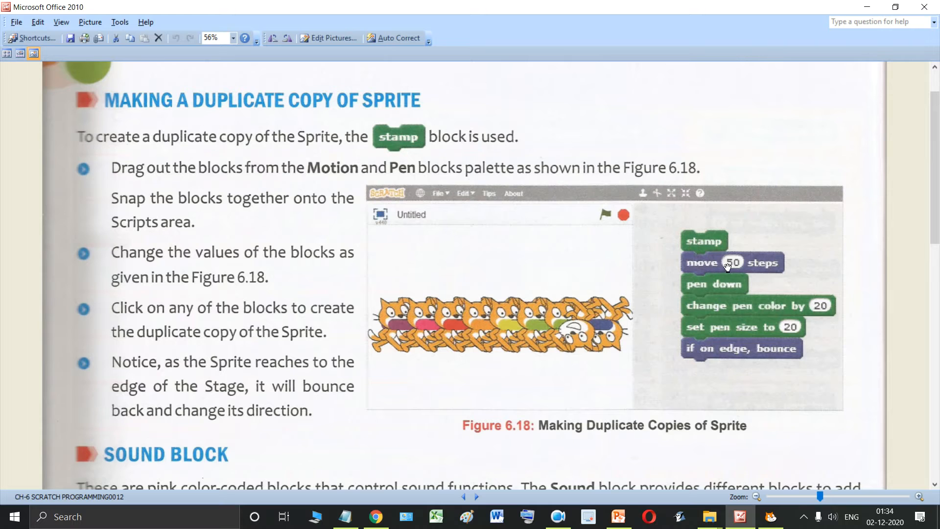
pyautogui.moveTo(802, 264)
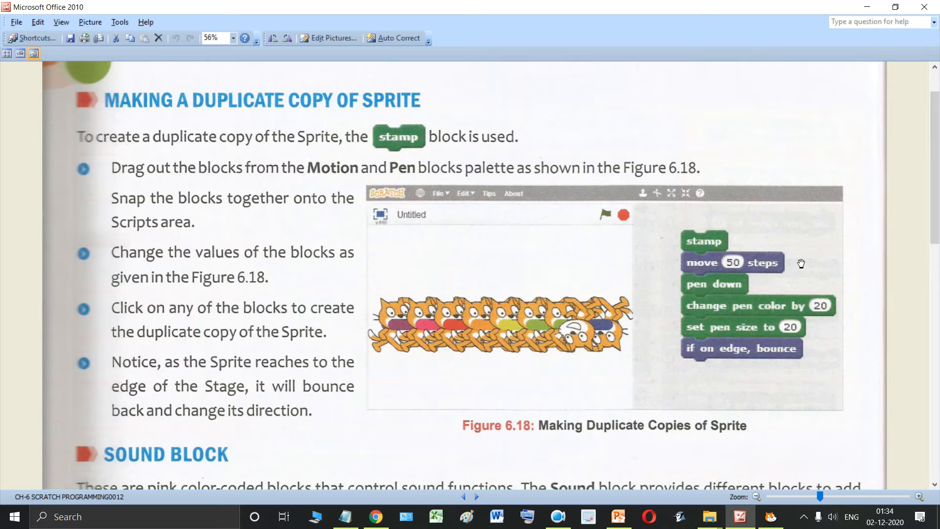
pyautogui.moveTo(814, 496)
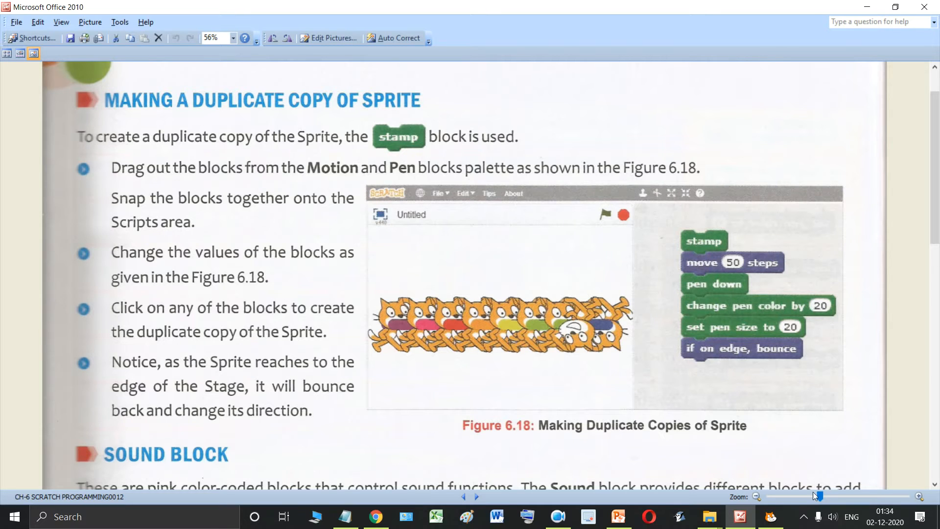
# Step: Place a lone stamp block in the sprite's script, then bring Figure 6.18 back for reference
pyautogui.click(771, 516)
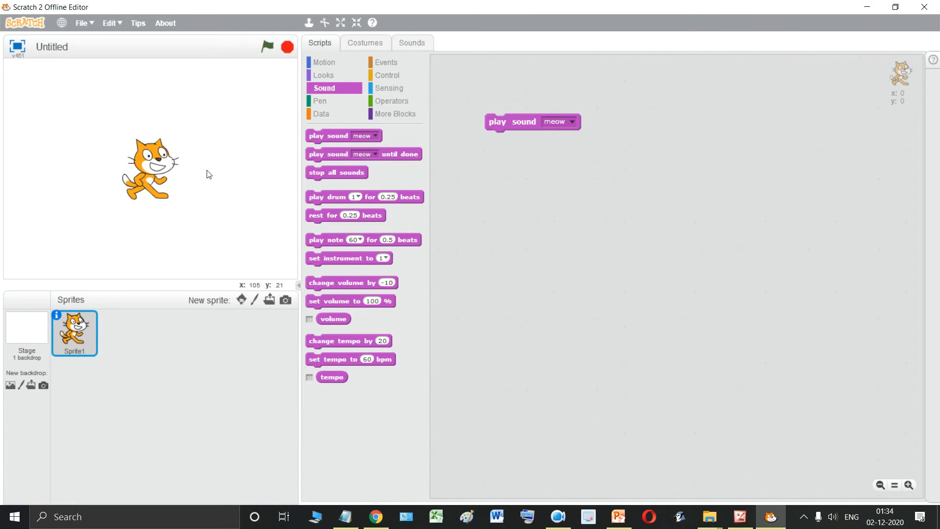
pyautogui.moveTo(400, 150)
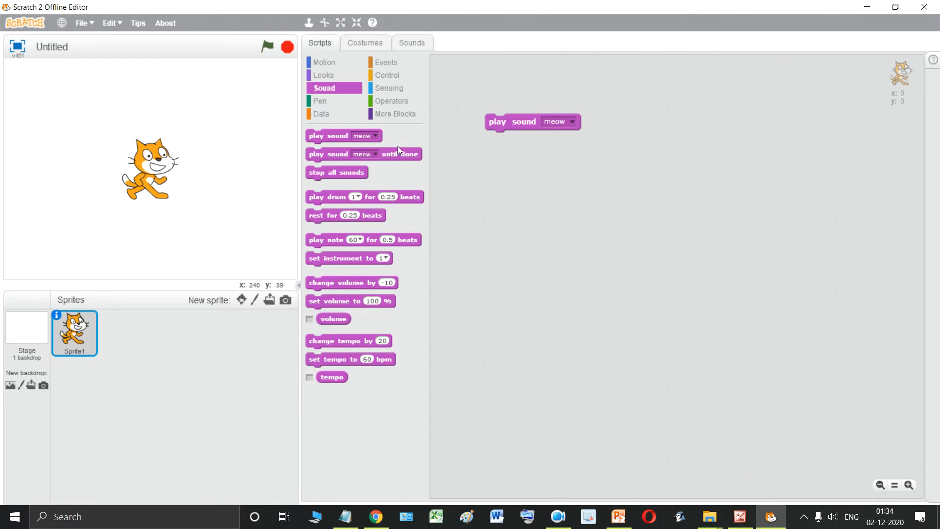
pyautogui.click(324, 62)
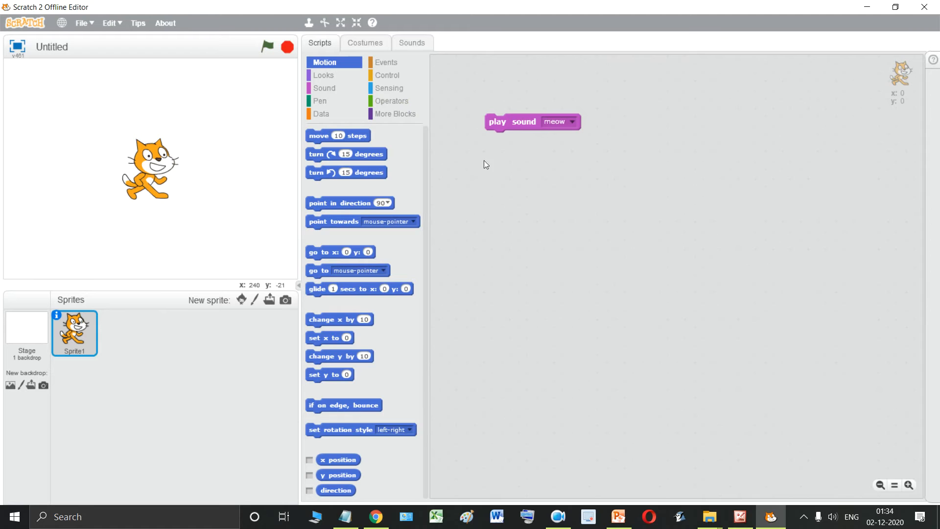
pyautogui.click(321, 101)
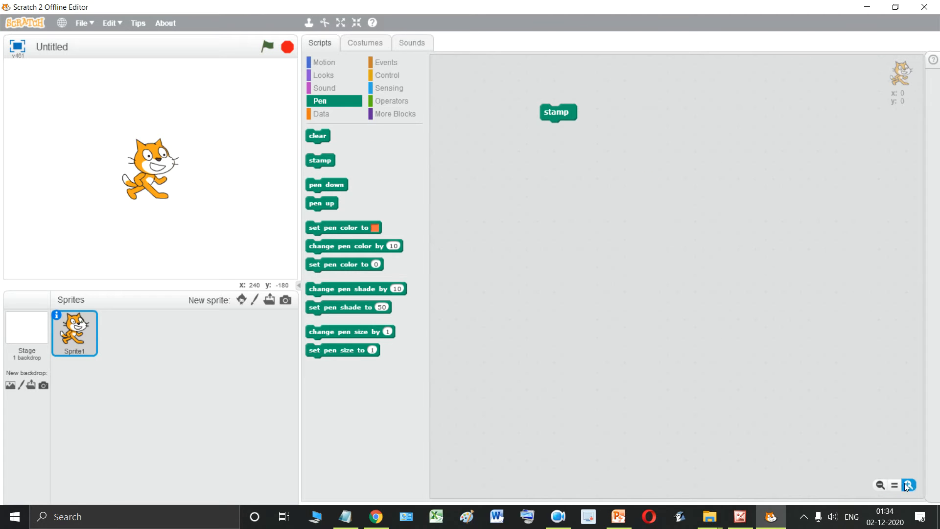
pyautogui.click(740, 516)
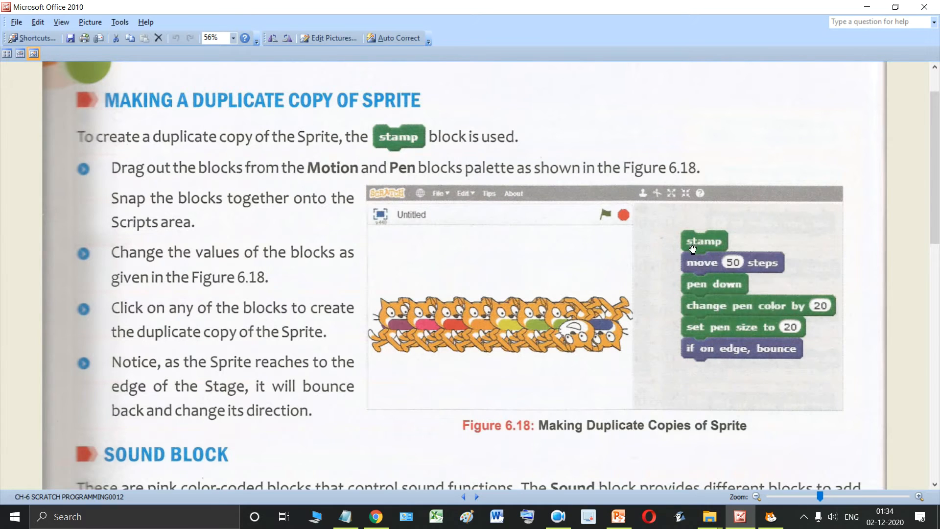
pyautogui.moveTo(607, 191)
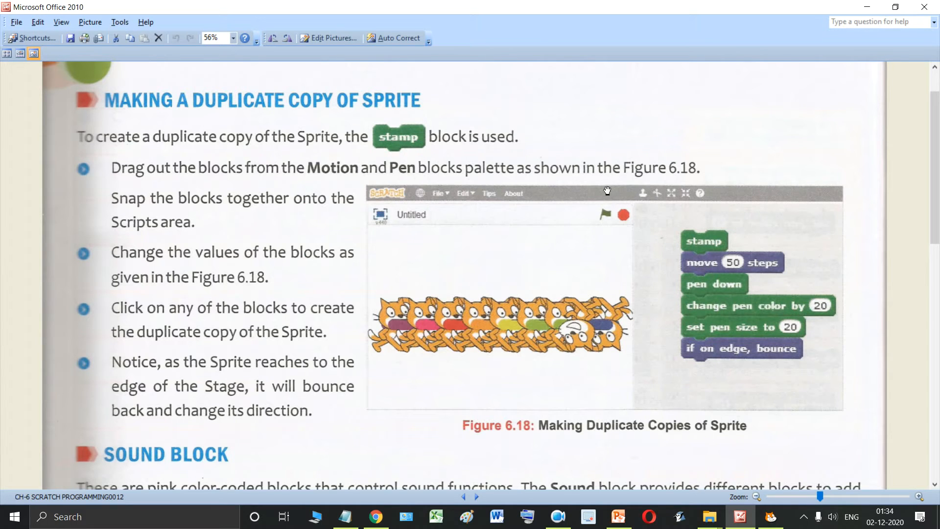
pyautogui.moveTo(729, 317)
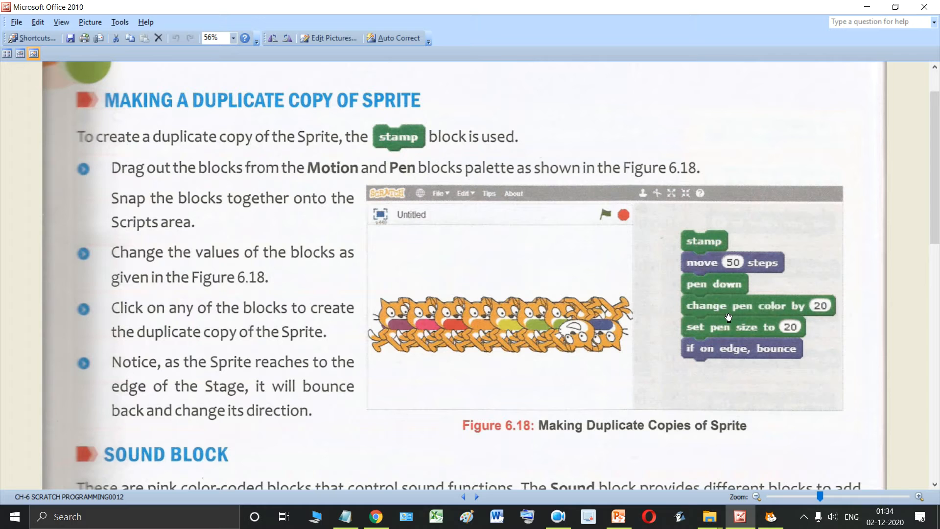
pyautogui.moveTo(736, 310)
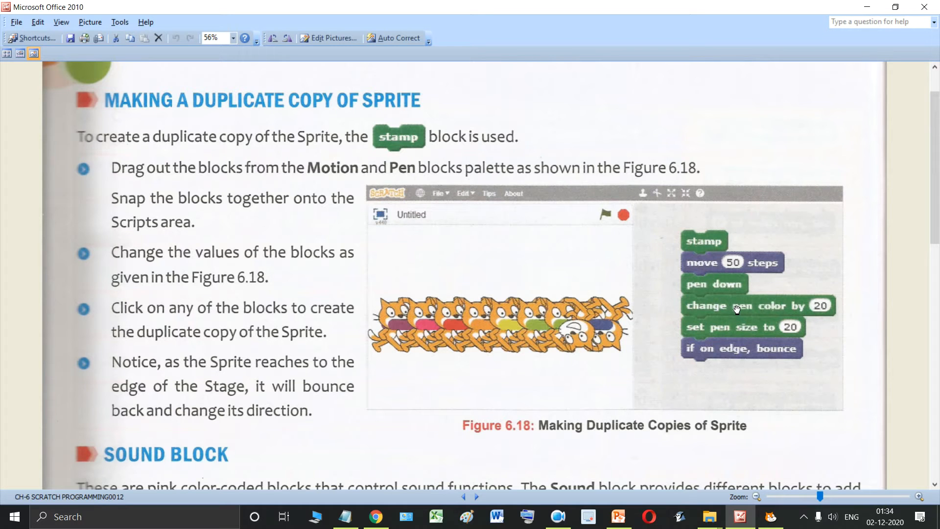
pyautogui.moveTo(765, 276)
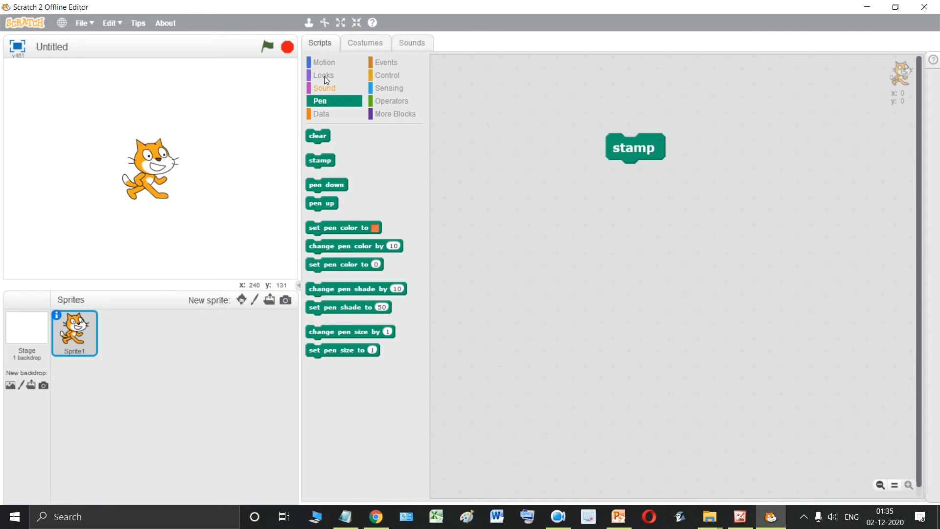
pyautogui.click(326, 62)
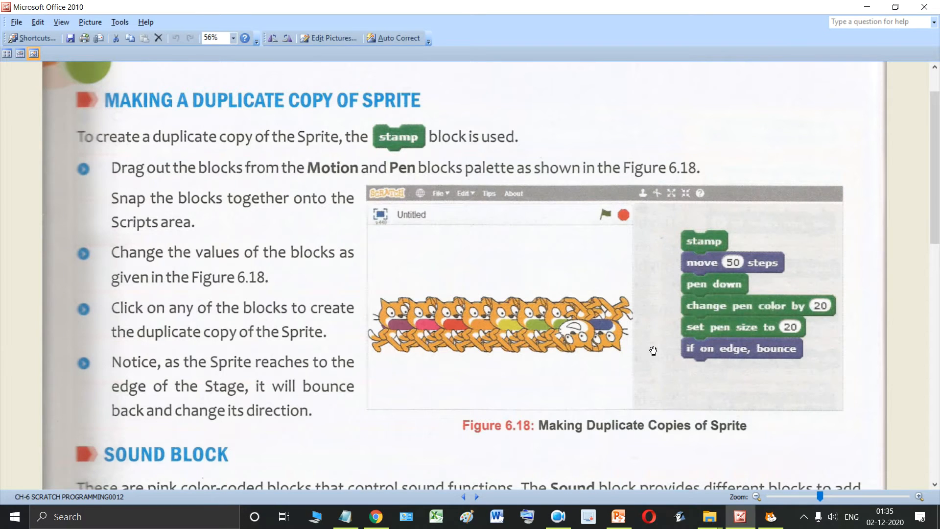
pyautogui.moveTo(749, 295)
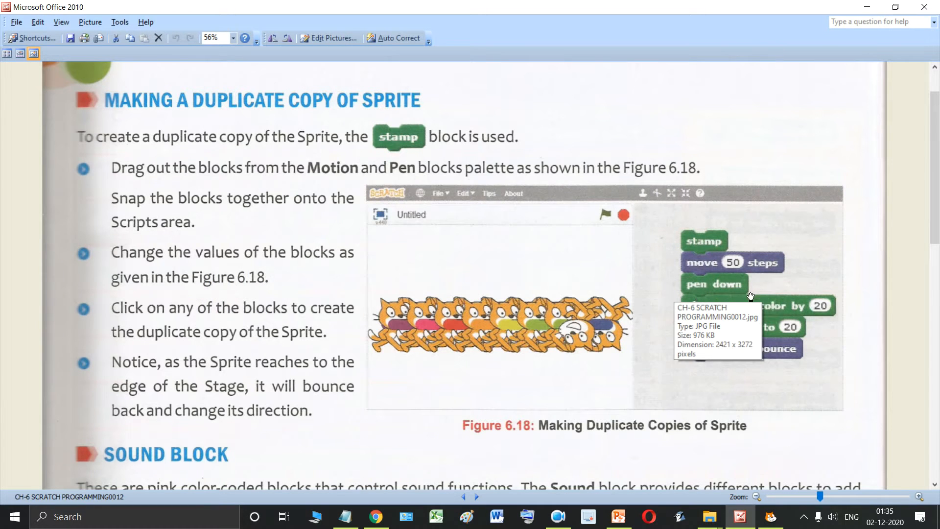
pyautogui.moveTo(774, 517)
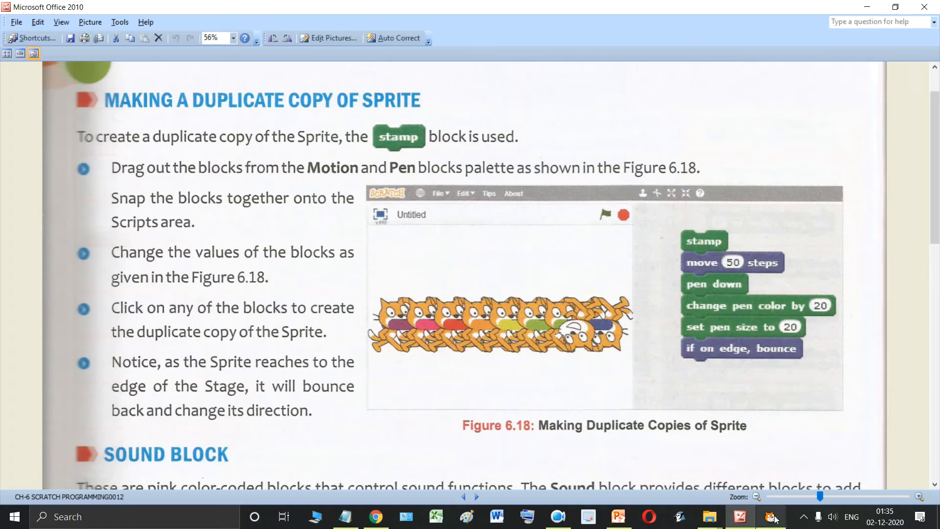
# Step: Stack move 50 steps, pen down and change pen color by 20 under stamp, checking the figure
pyautogui.click(772, 516)
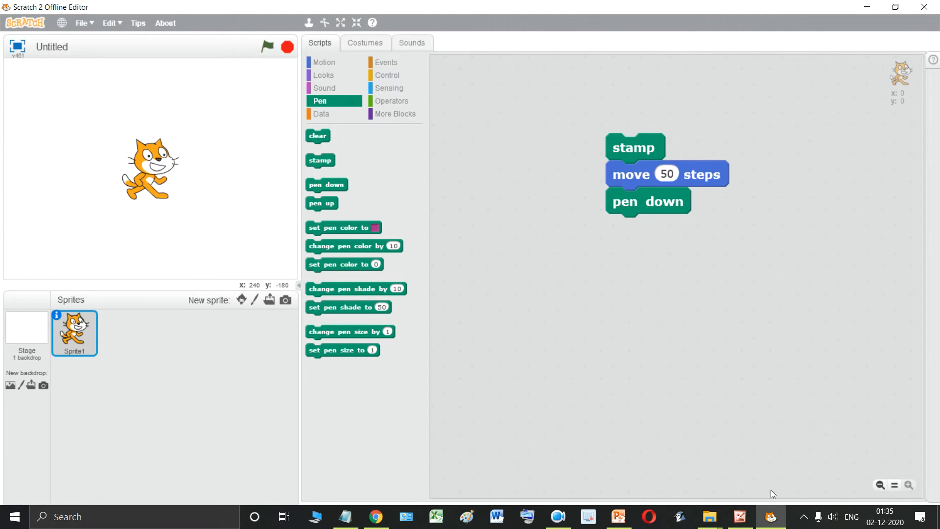
pyautogui.click(739, 516)
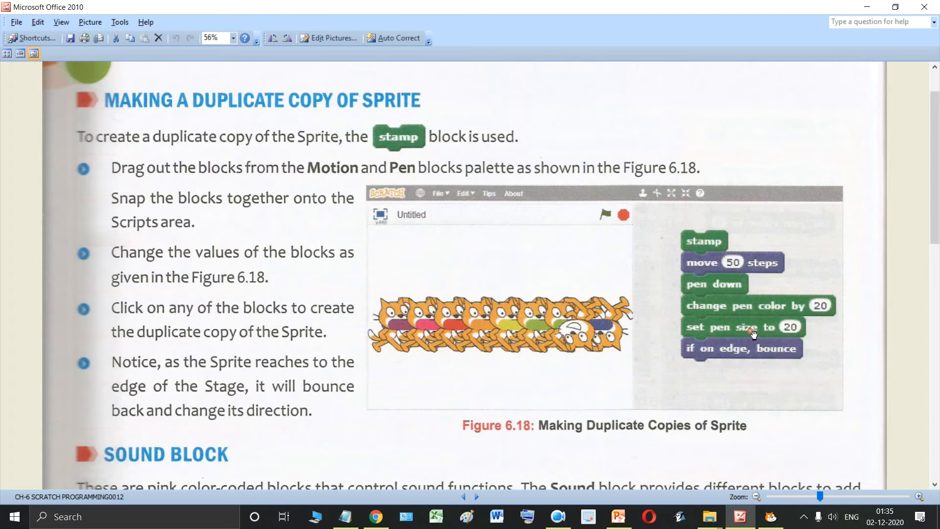
pyautogui.click(771, 516)
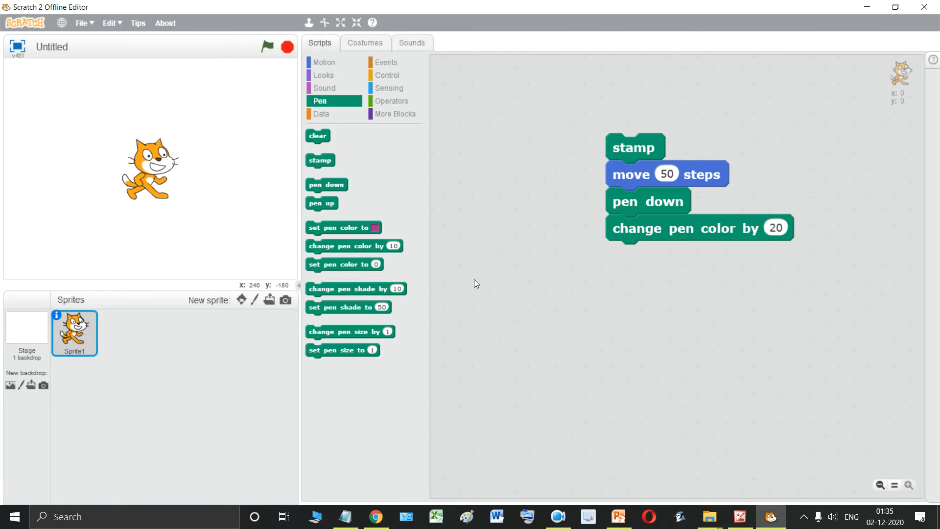
pyautogui.moveTo(319, 272)
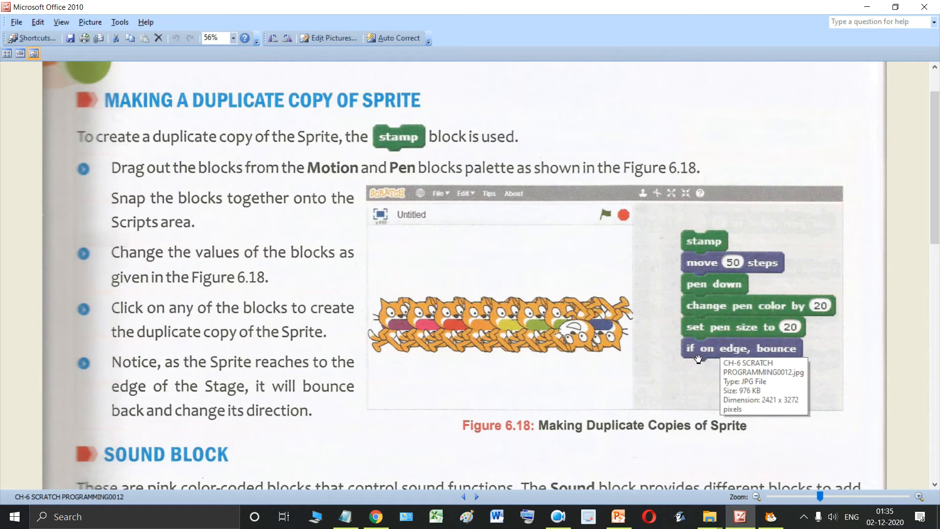
pyautogui.moveTo(743, 511)
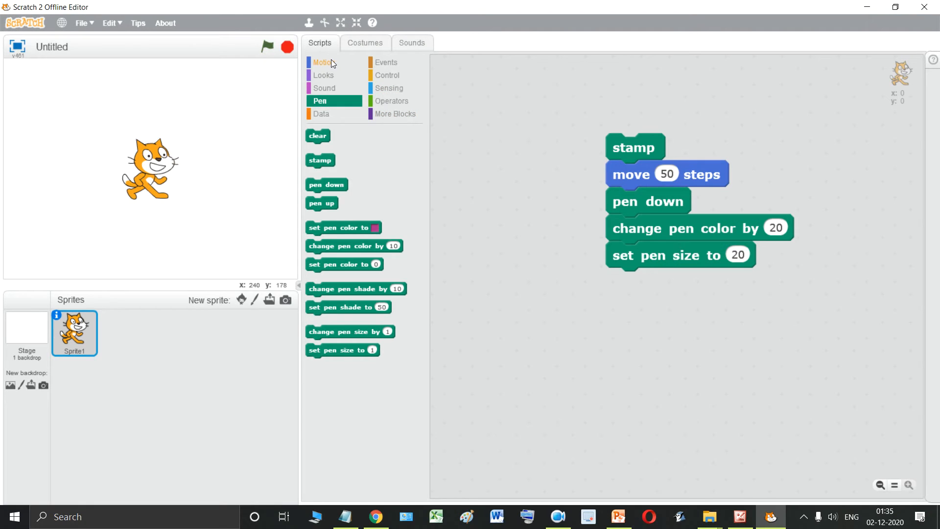
# Step: Attach if on edge, bounce, centre the cat on stage, and return to Figure 6.18
pyautogui.click(324, 63)
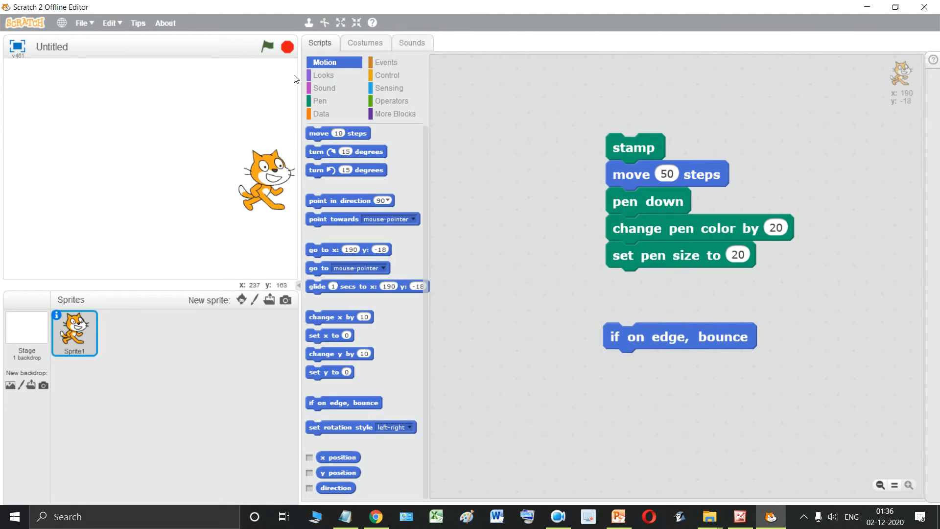
pyautogui.moveTo(275, 282)
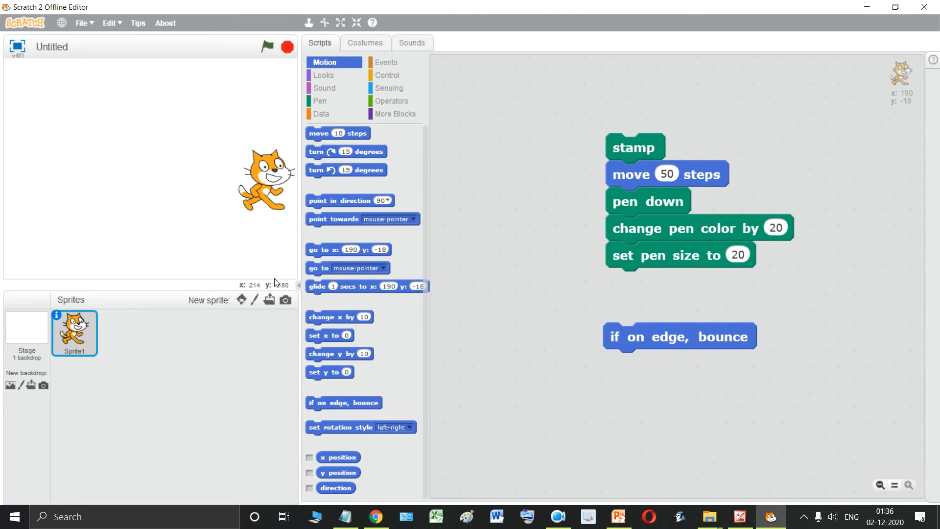
pyautogui.moveTo(6, 64)
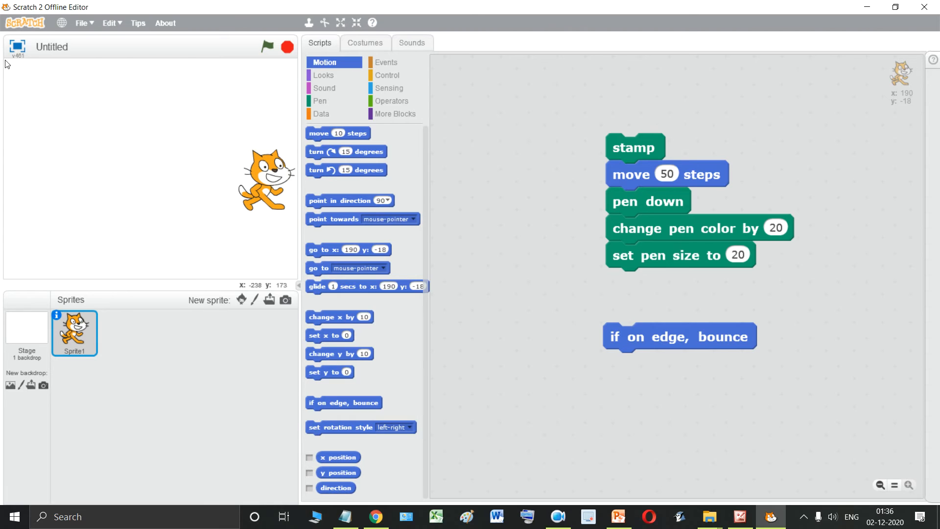
pyautogui.moveTo(253, 238)
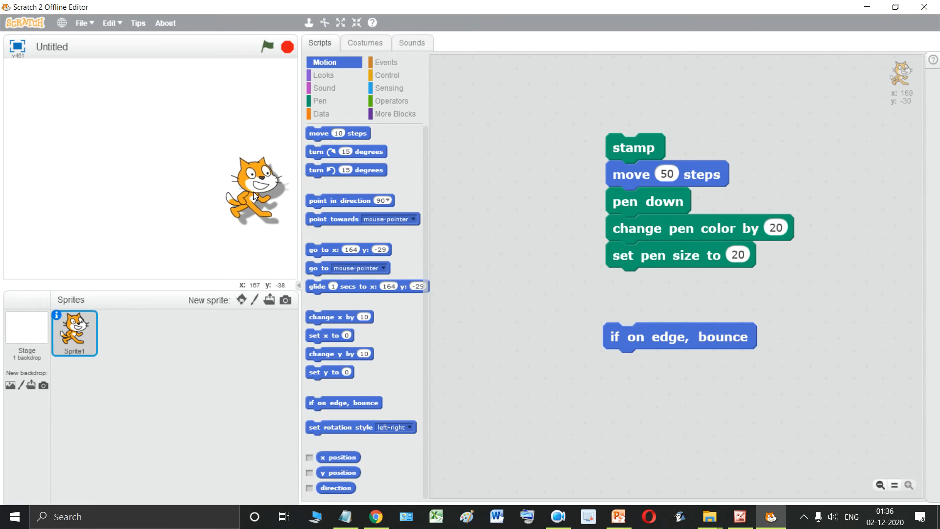
pyautogui.moveTo(257, 192); pyautogui.dragTo(138, 198)
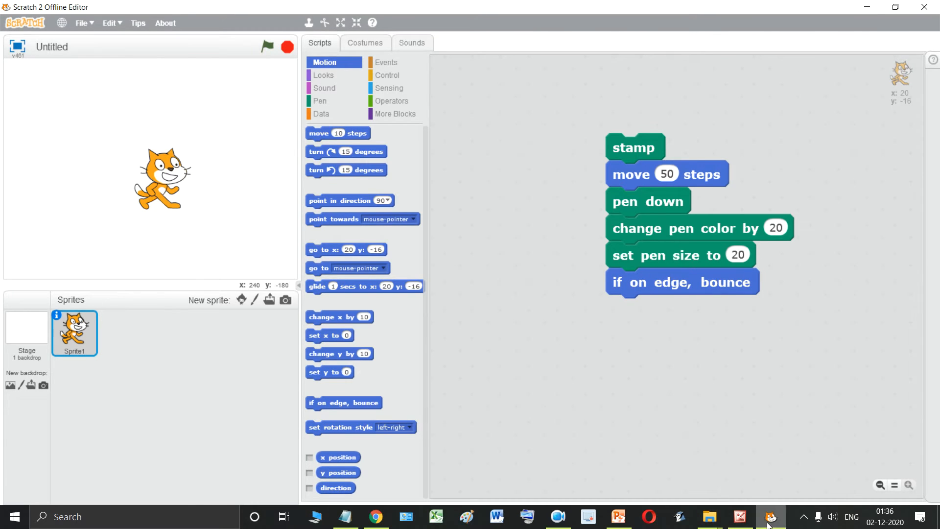
pyautogui.click(739, 516)
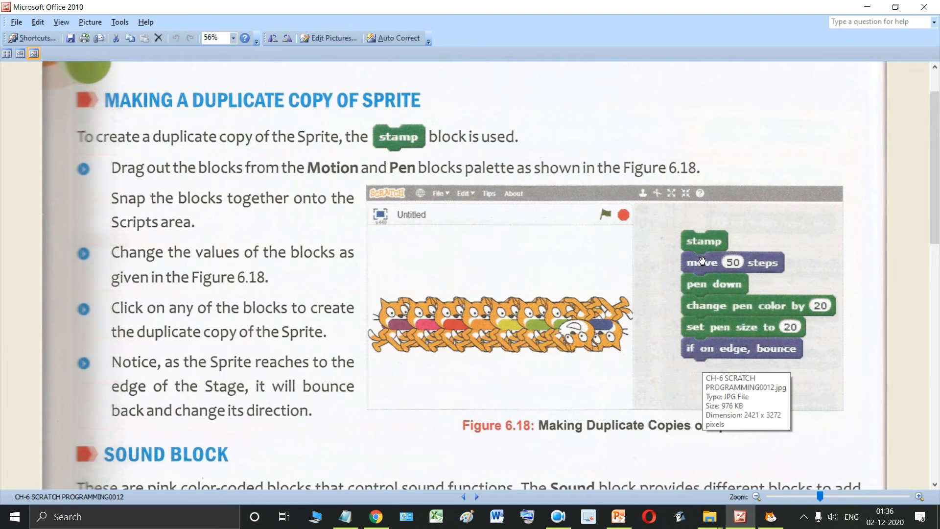
pyautogui.moveTo(704, 321)
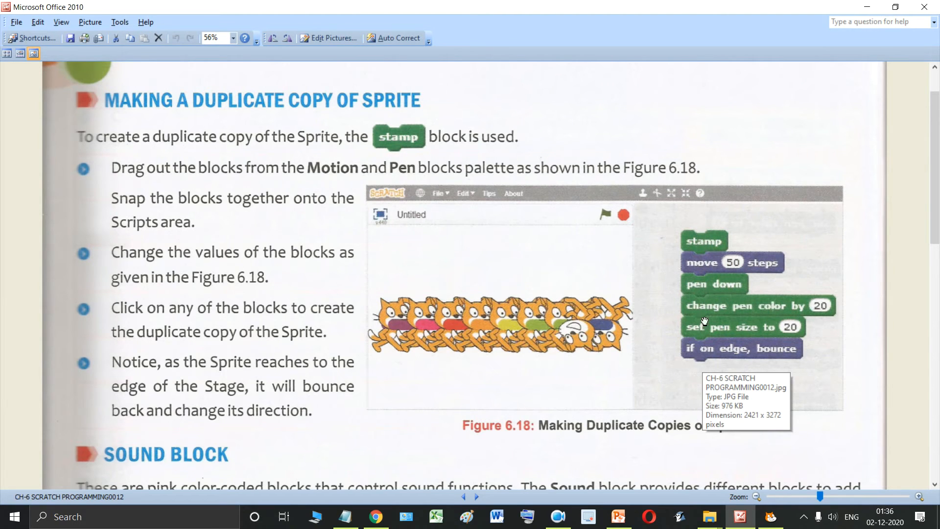
pyautogui.moveTo(461, 275)
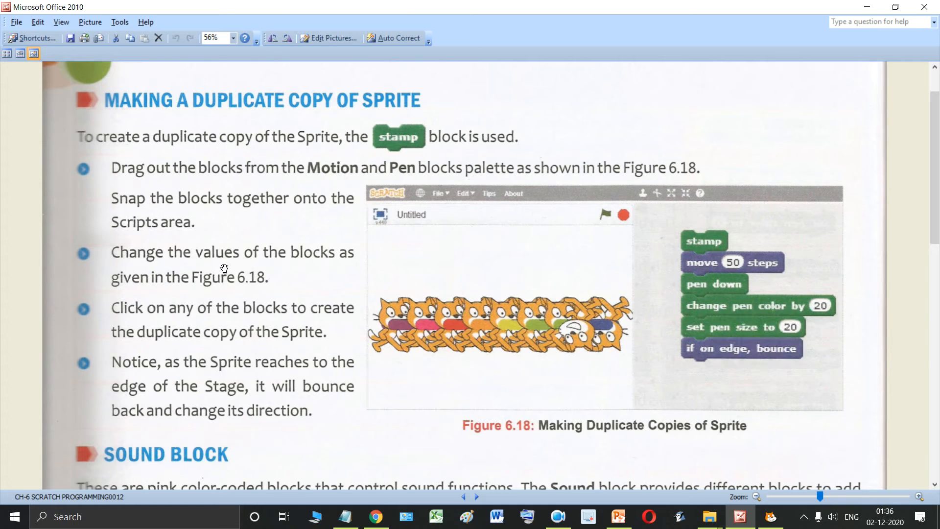
pyautogui.moveTo(742, 281)
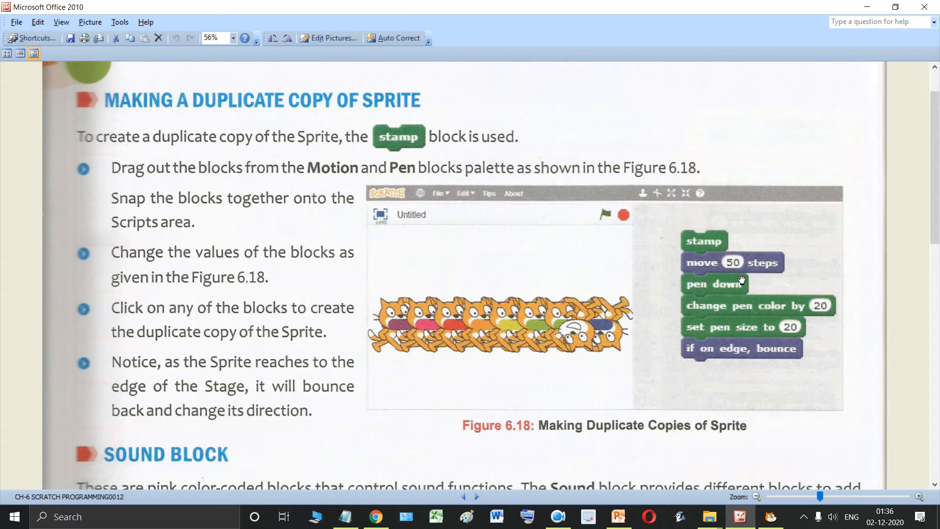
pyautogui.scroll(-3)
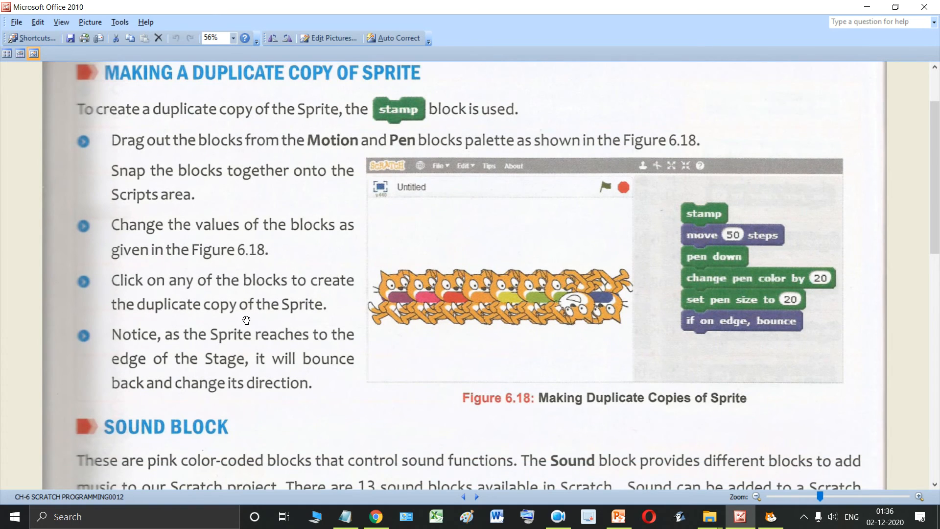
pyautogui.moveTo(343, 294)
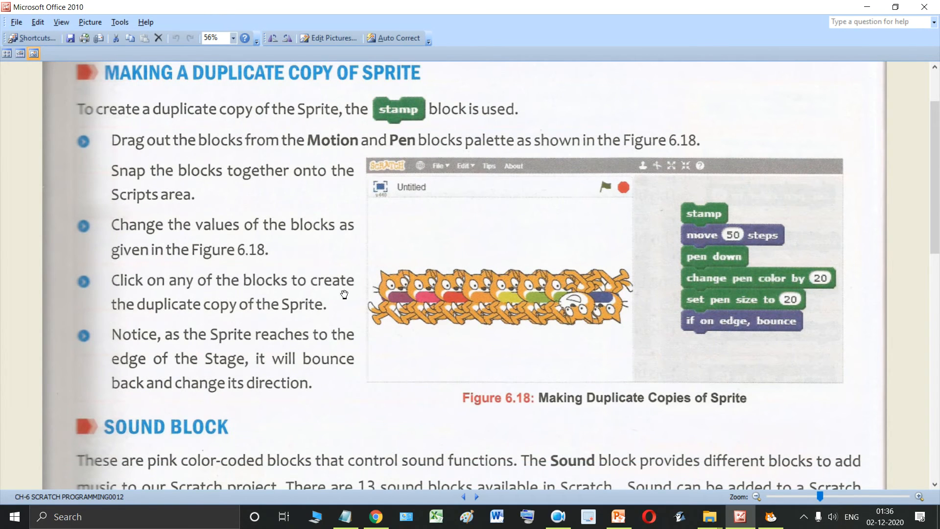
pyautogui.moveTo(336, 316)
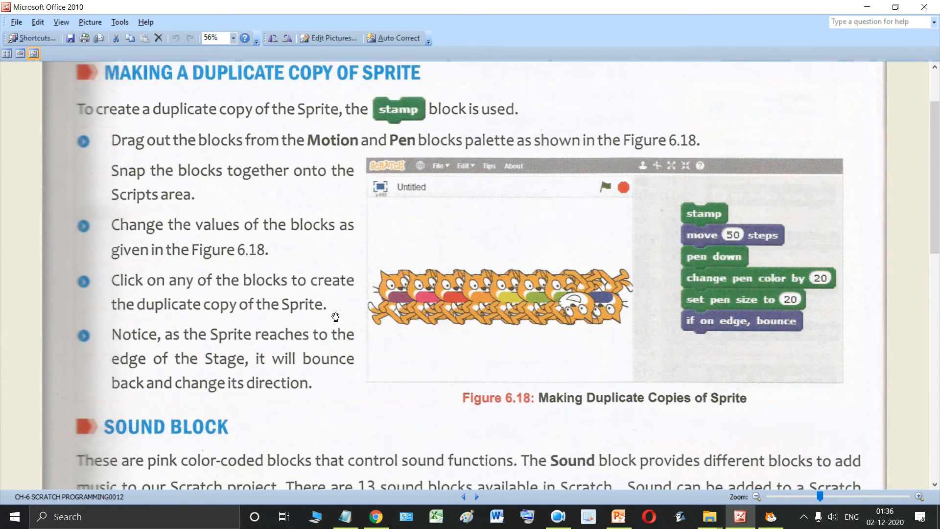
pyautogui.moveTo(301, 348)
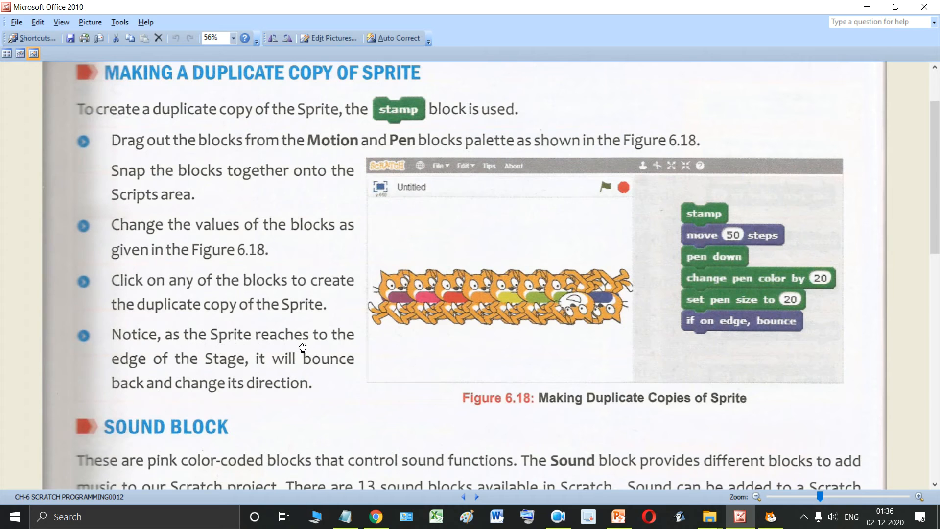
pyautogui.moveTo(327, 369)
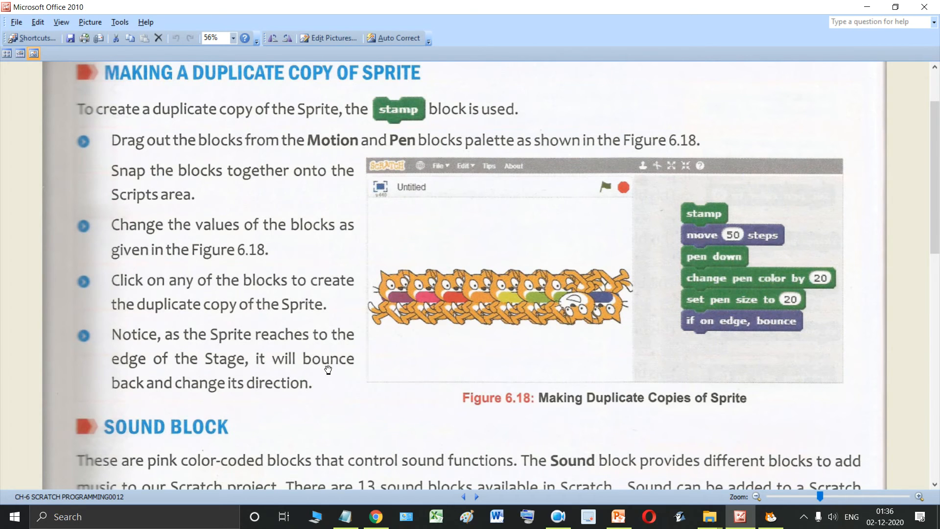
pyautogui.moveTo(625, 325)
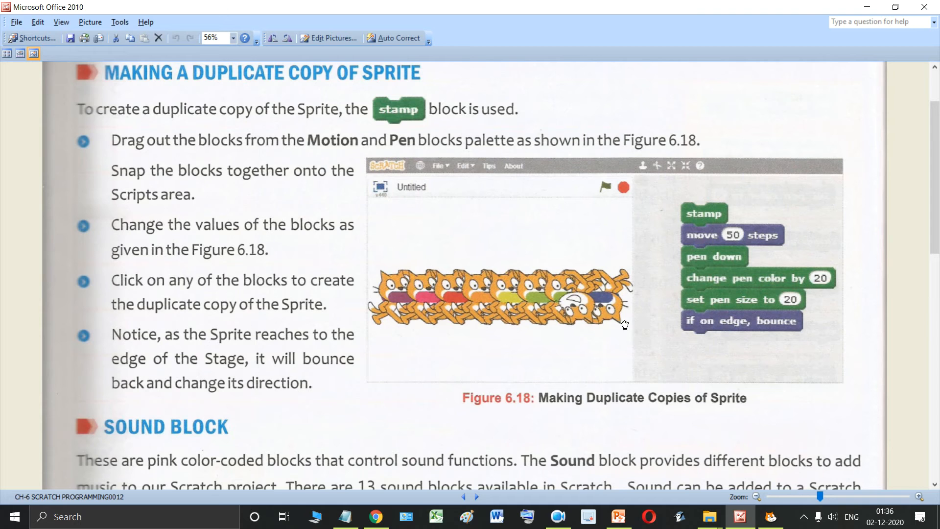
pyautogui.moveTo(462, 309)
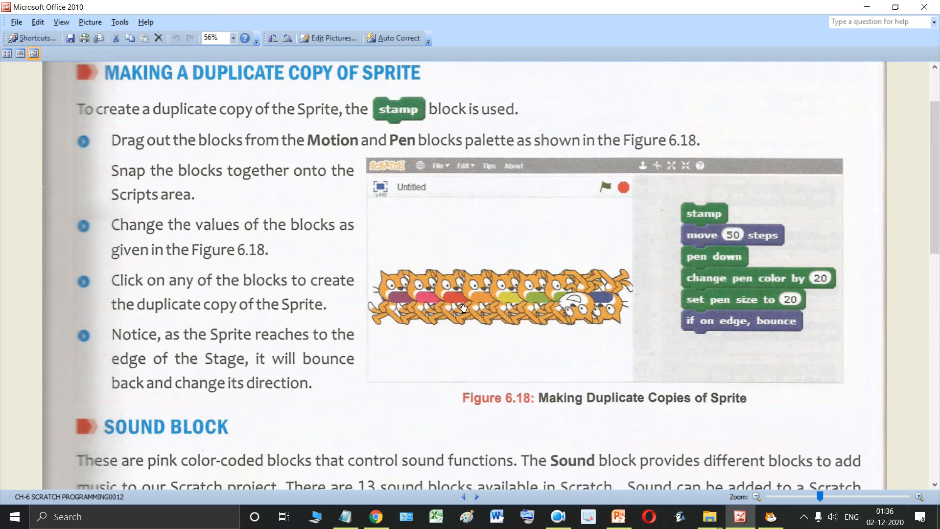
pyautogui.click(771, 516)
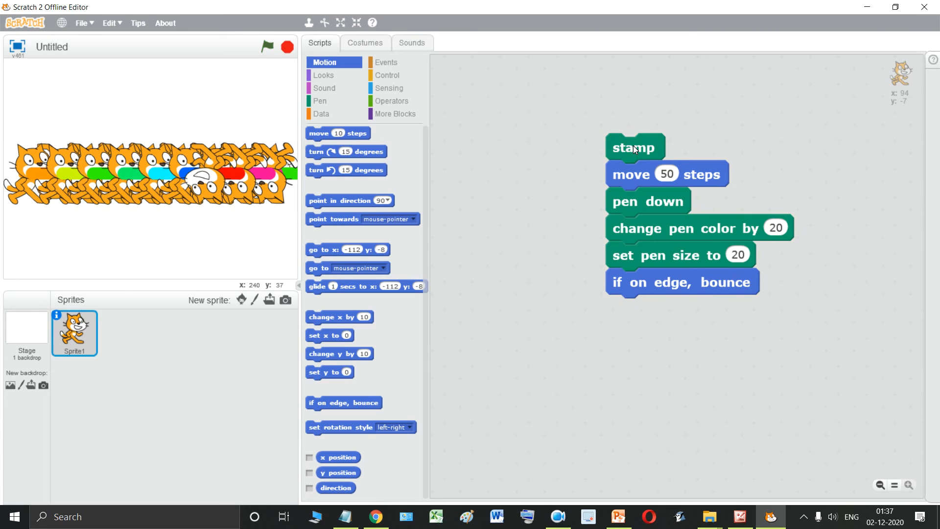
pyautogui.moveTo(652, 164)
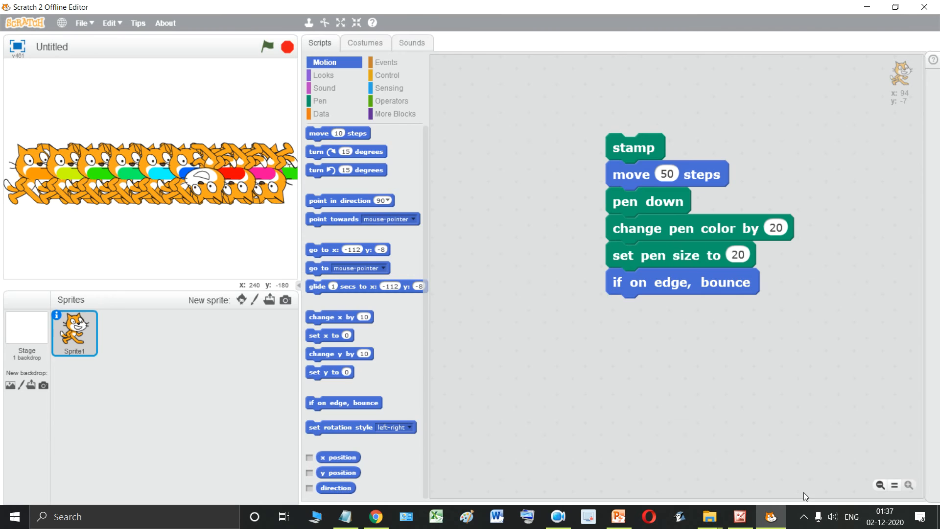
# Step: Leave the finished script as is and switch back to the textbook's Figure 6.18
pyautogui.click(740, 516)
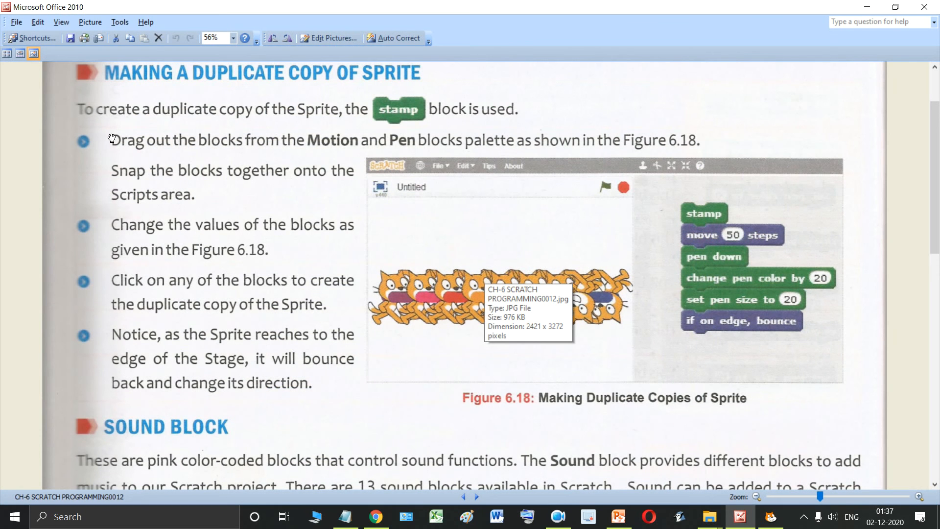
pyautogui.moveTo(393, 101)
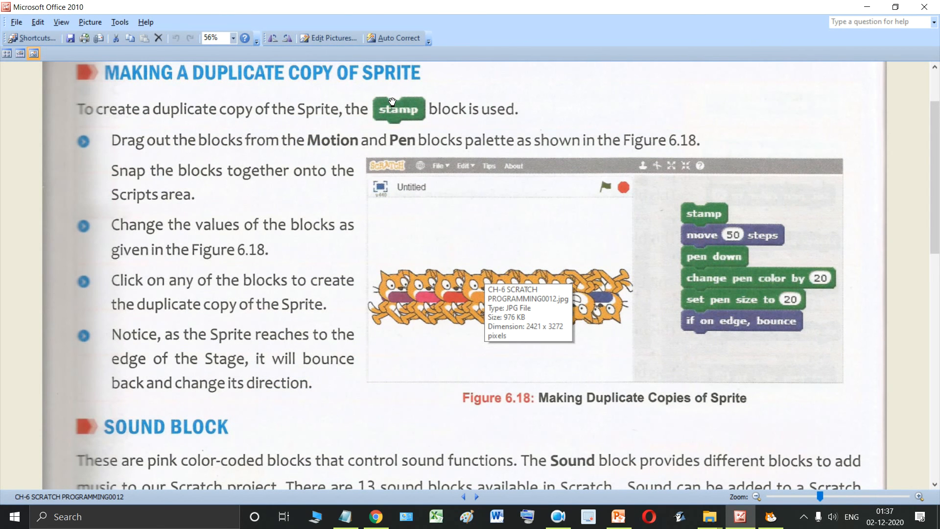
pyautogui.moveTo(461, 216)
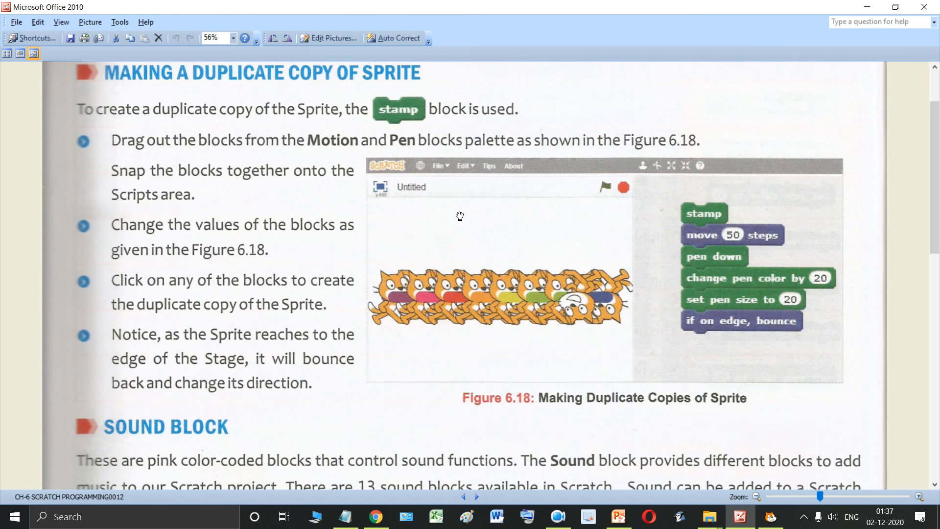
pyautogui.moveTo(690, 234)
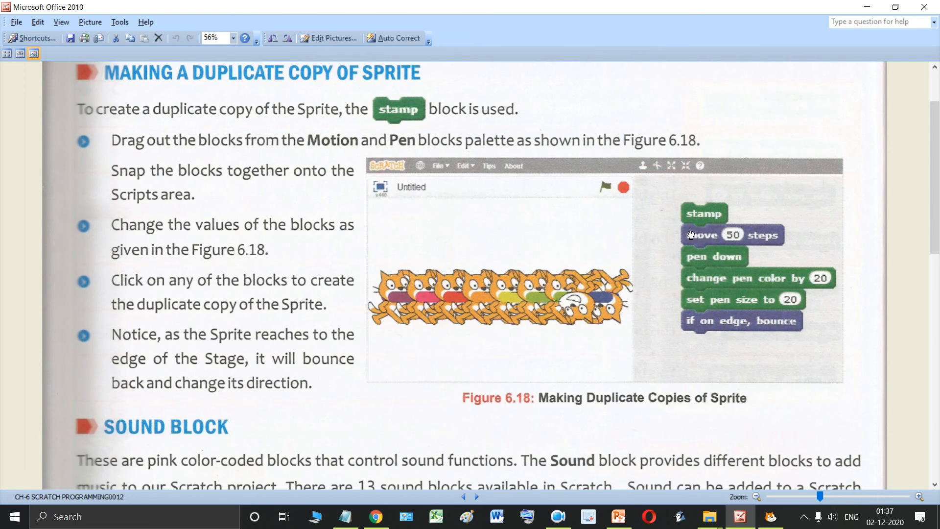
pyautogui.moveTo(722, 222)
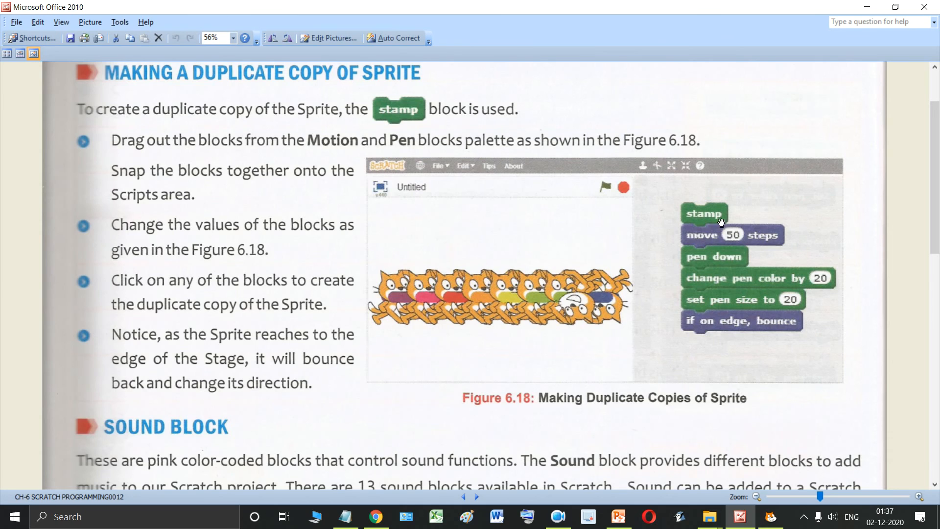
pyautogui.moveTo(710, 321)
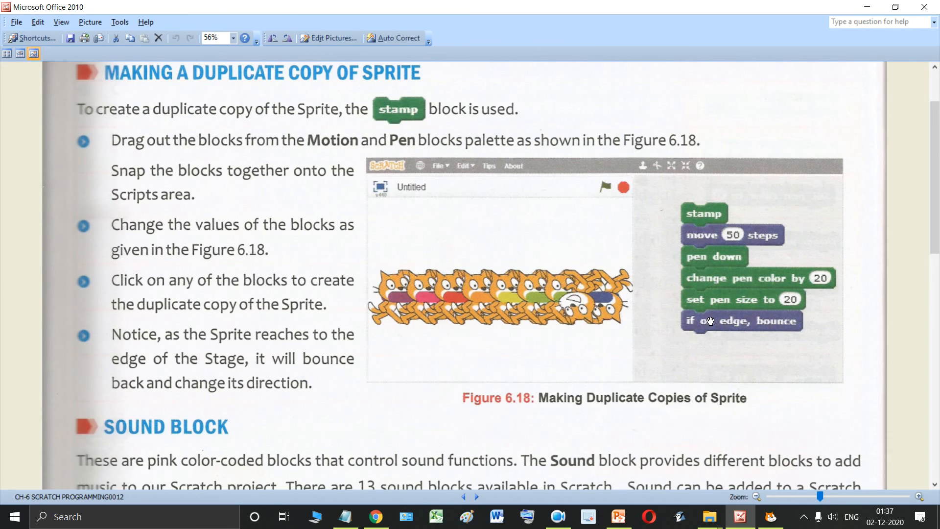
pyautogui.moveTo(89, 126)
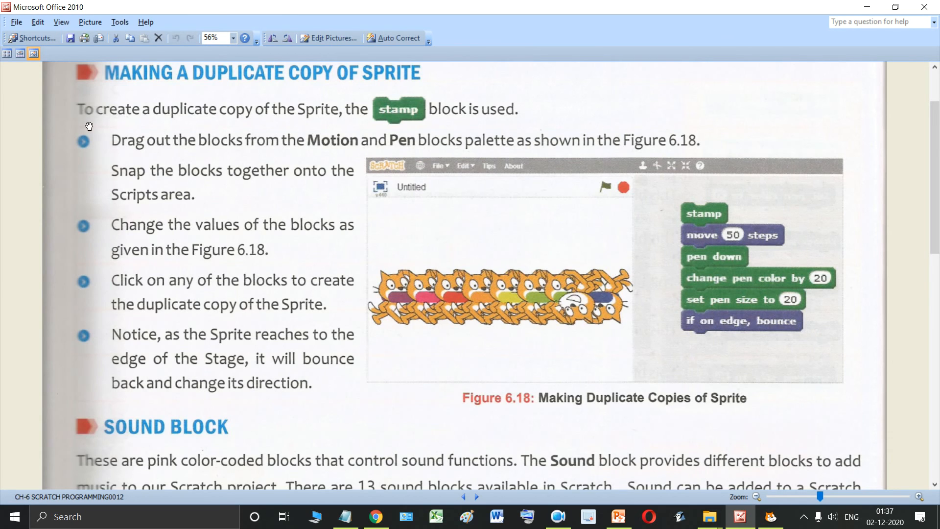
pyautogui.moveTo(318, 124)
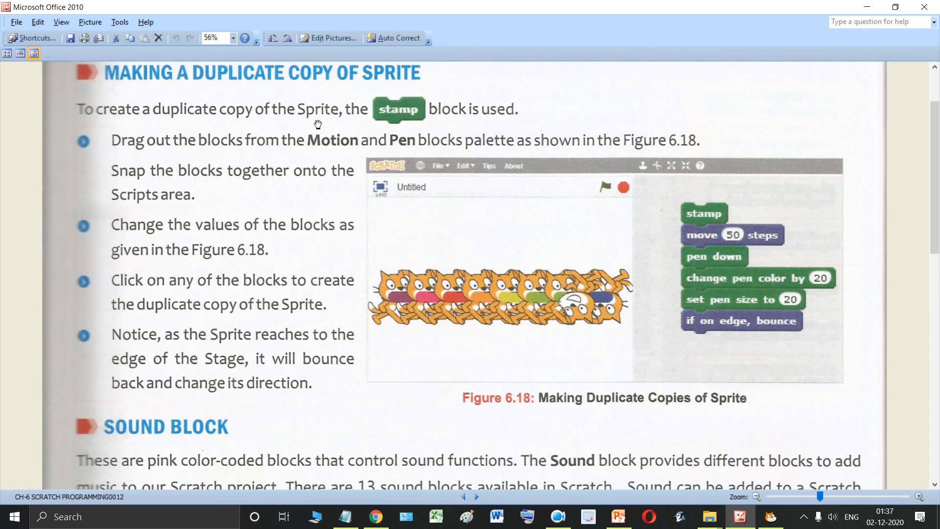
pyautogui.moveTo(480, 127)
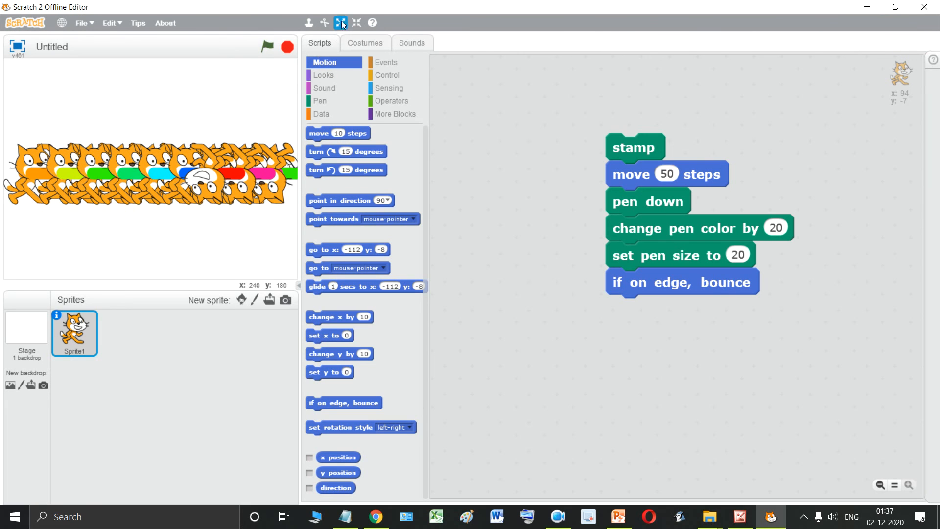
pyautogui.moveTo(308, 22)
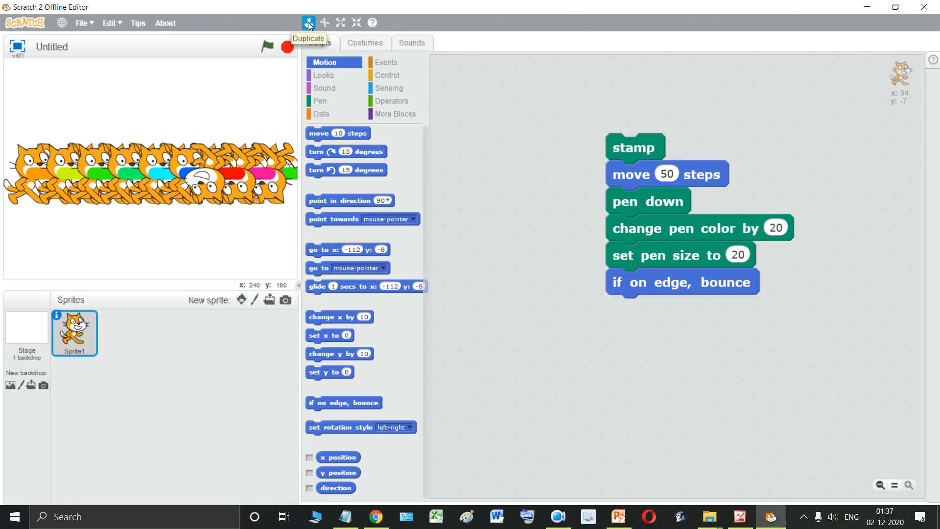
pyautogui.moveTo(147, 240)
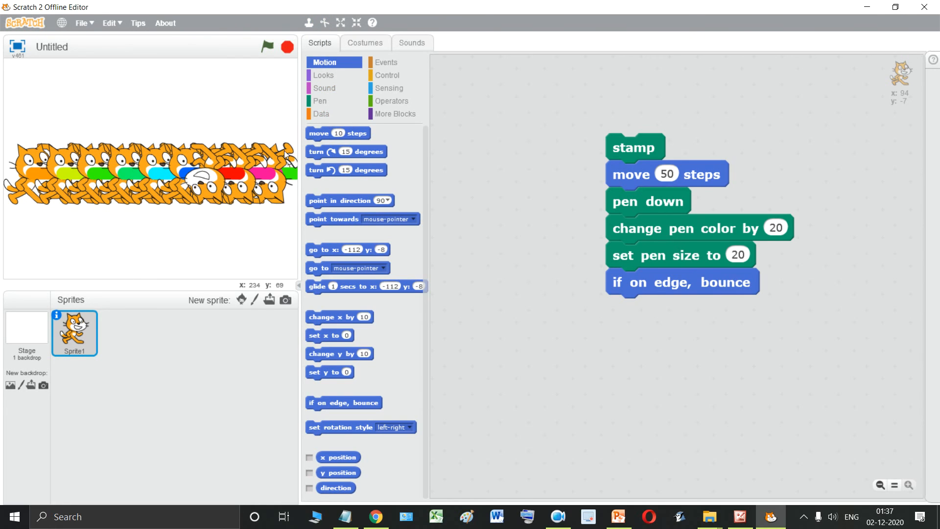
pyautogui.moveTo(539, 300)
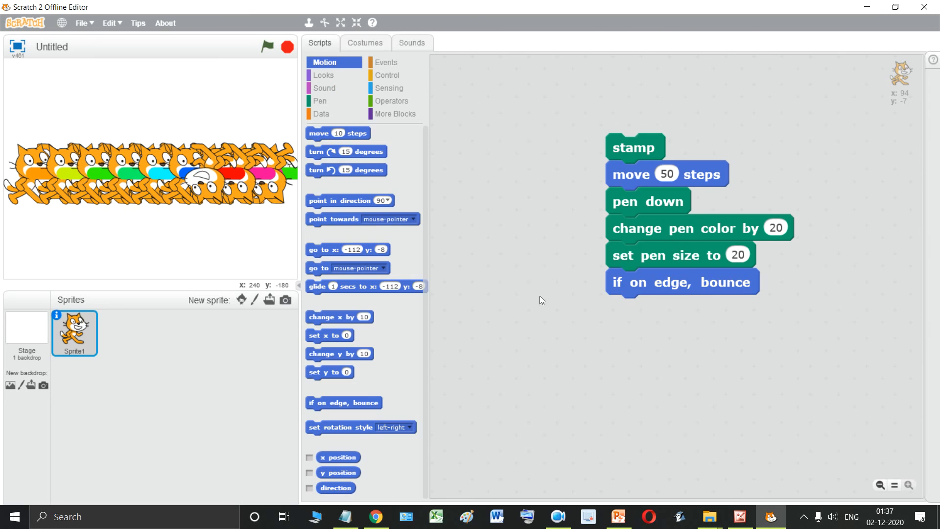
pyautogui.moveTo(489, 135)
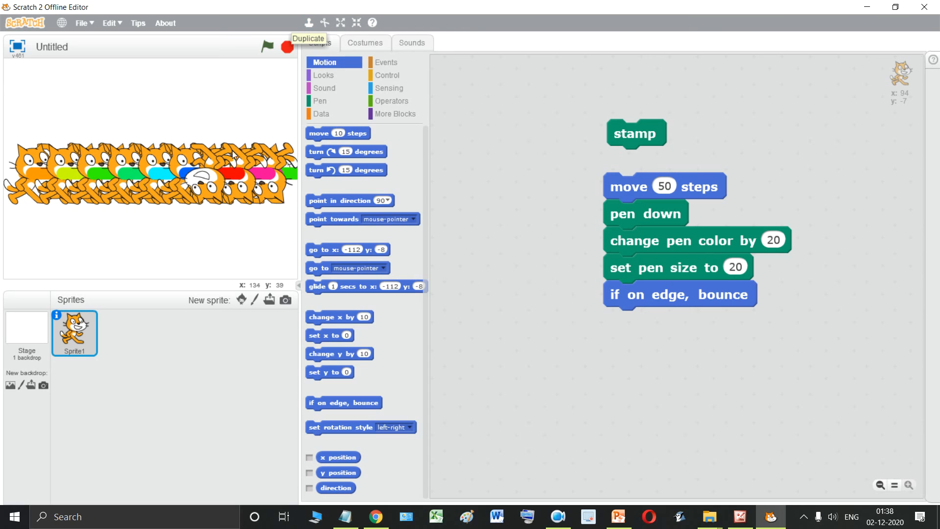
# Step: Keep the stamp block joined atop the script and return to the textbook page
pyautogui.rightClick(234, 174)
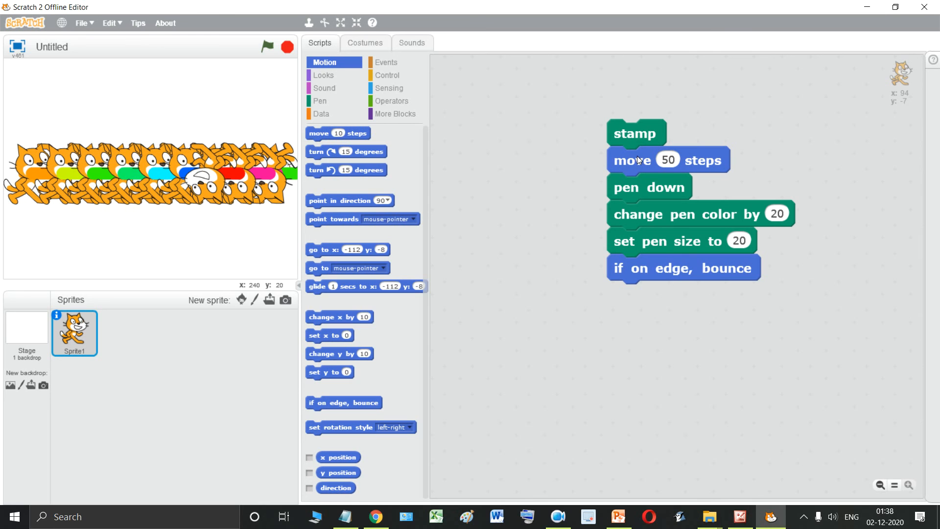
pyautogui.moveTo(771, 516)
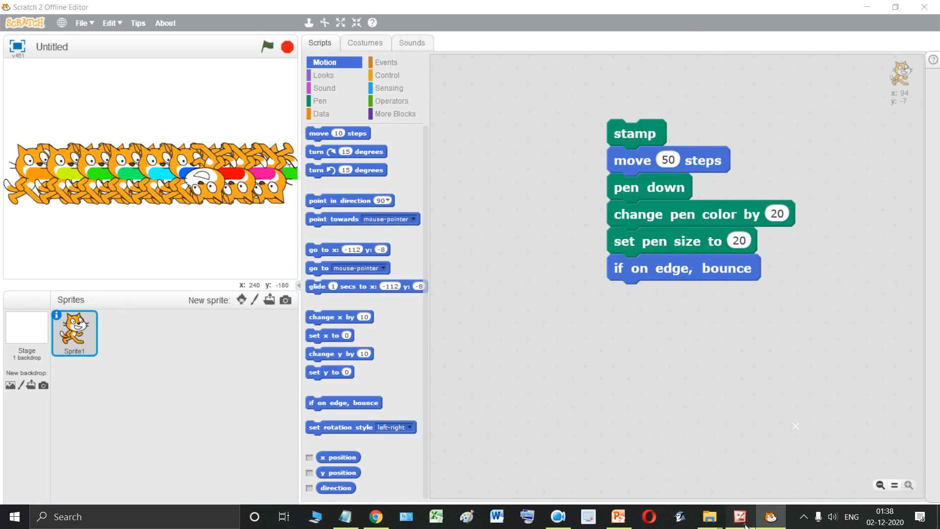
pyautogui.click(740, 516)
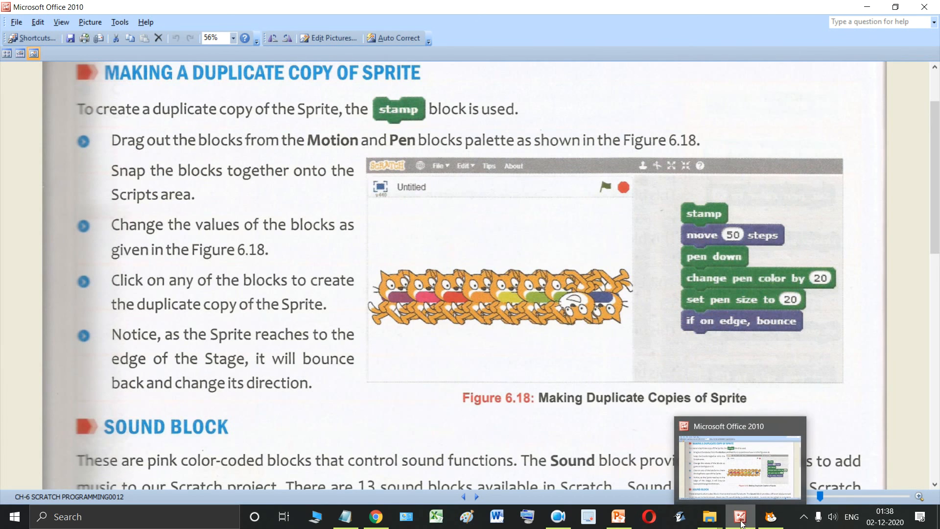